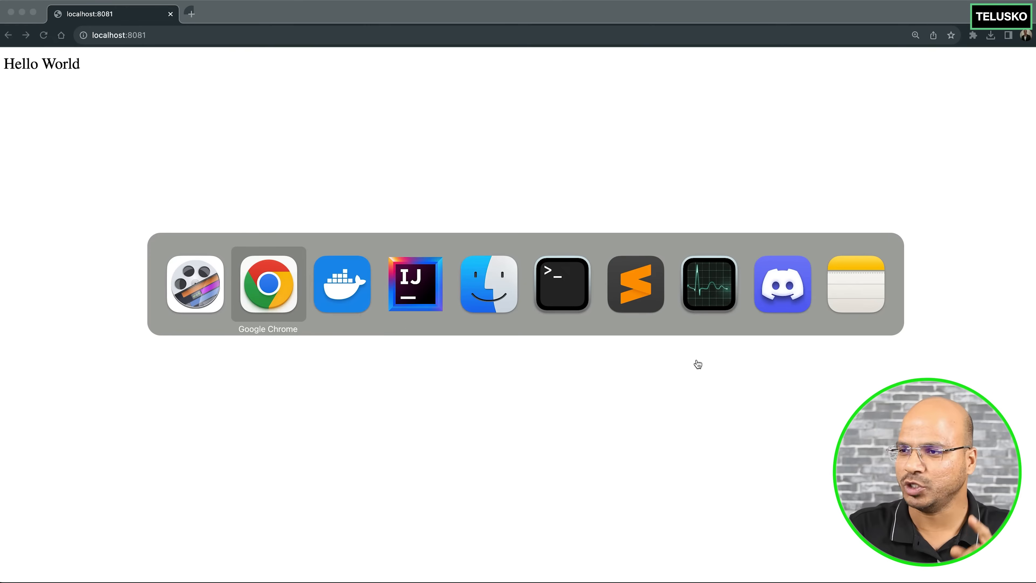
Switch from the Chrome Hello World page back to the IntelliJ IDEA project window.
left_click(562, 285)
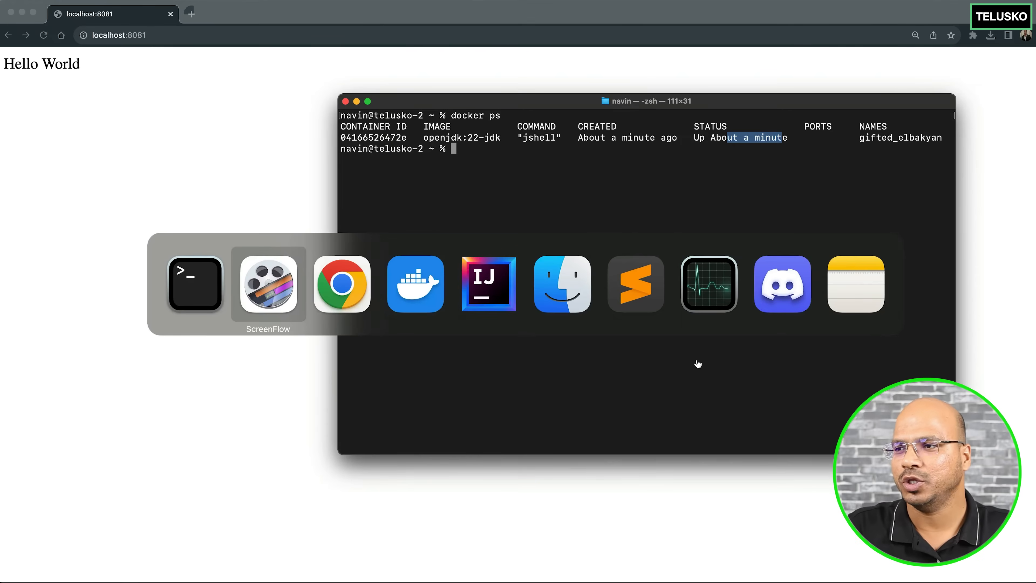
mouse_move(415, 285)
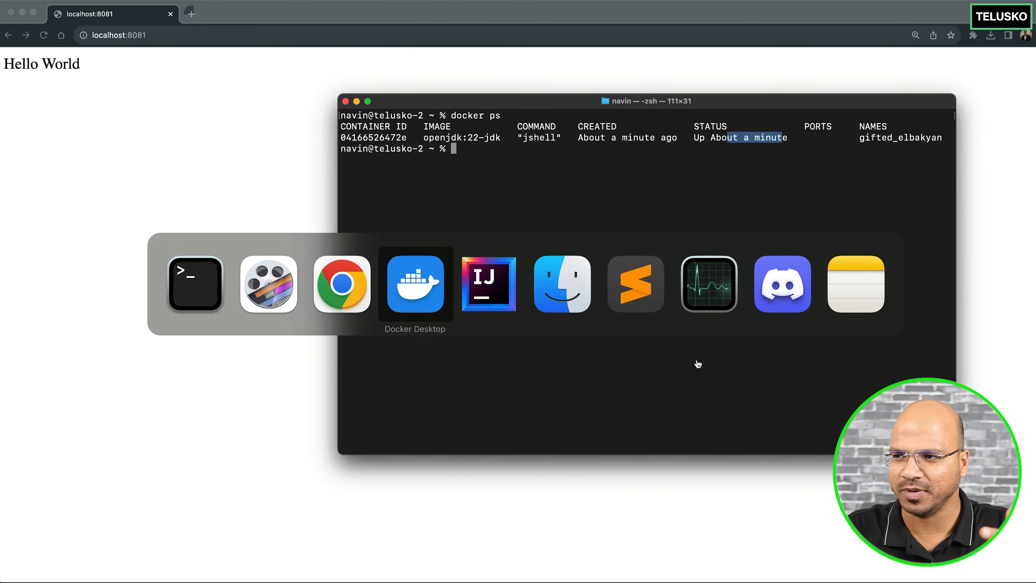
left_click(489, 284)
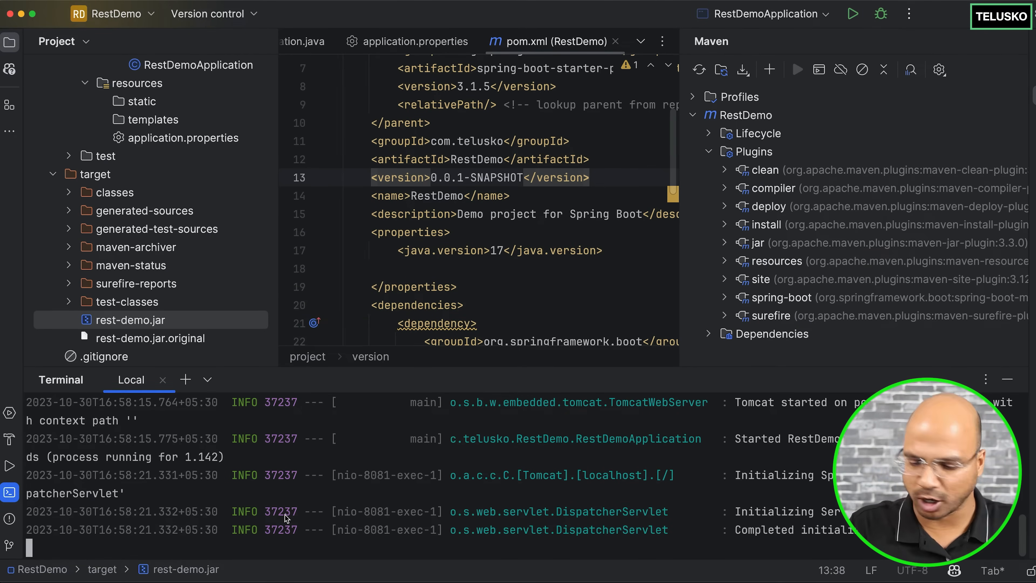
Stop the running RestDemo jar with Ctrl+C and clear the terminal output.
key("ctrl+c")
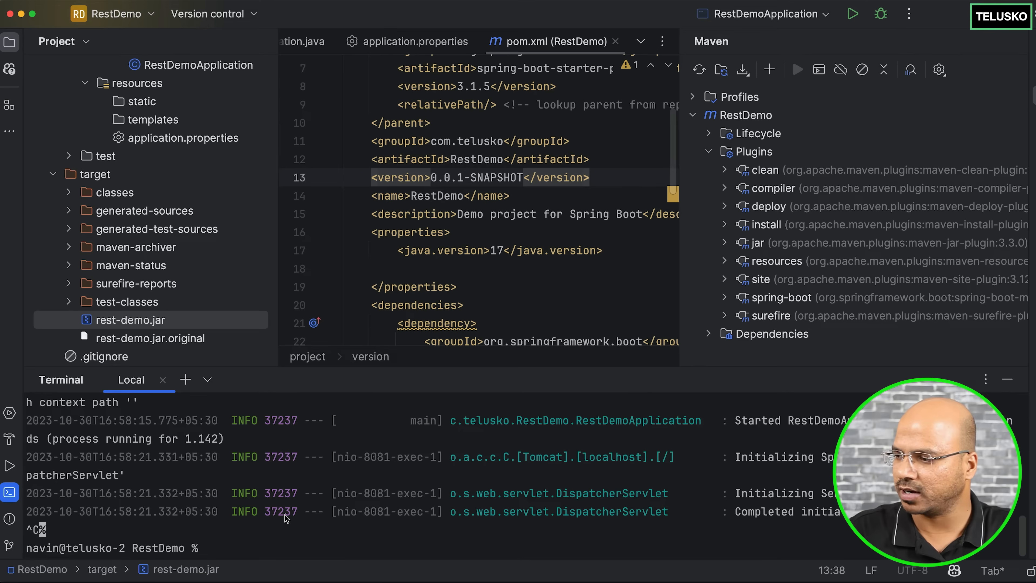
mouse_move(179, 477)
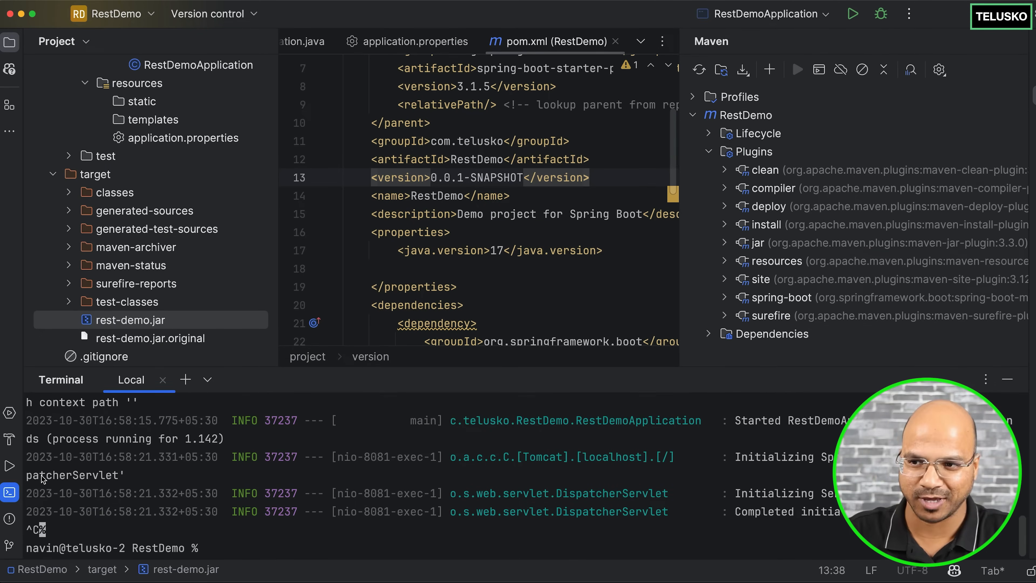
mouse_move(10, 492)
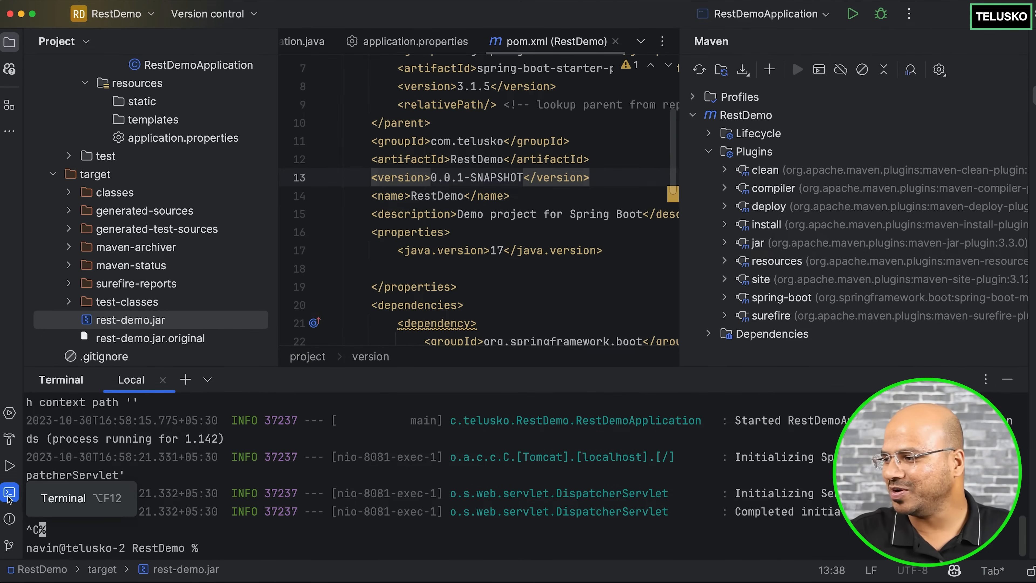
scroll("up", 3)
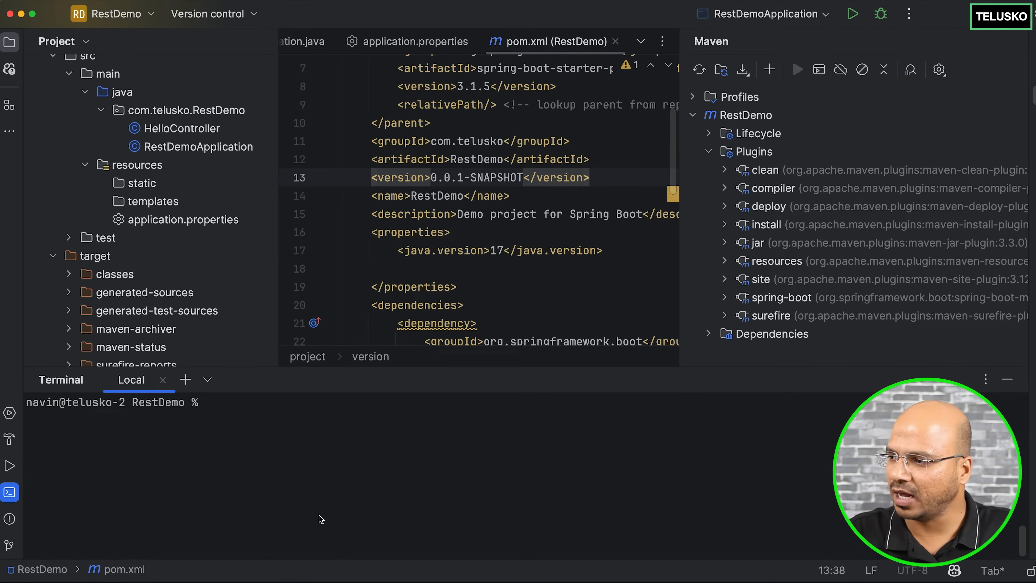
Run docker ps to list the running containers, showing the openjdk:22-jdk container.
type("docke")
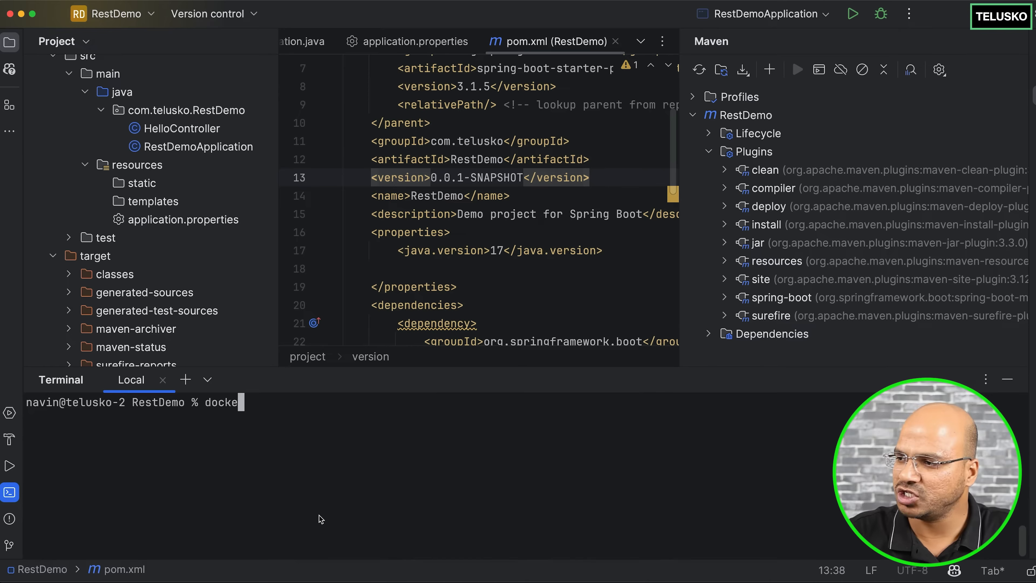
type("ps")
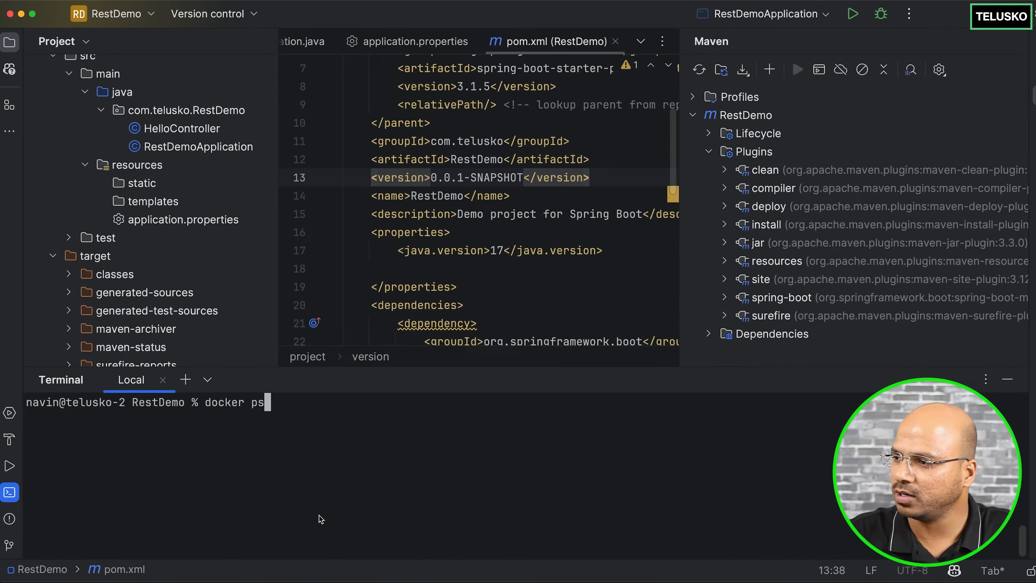
key("Return")
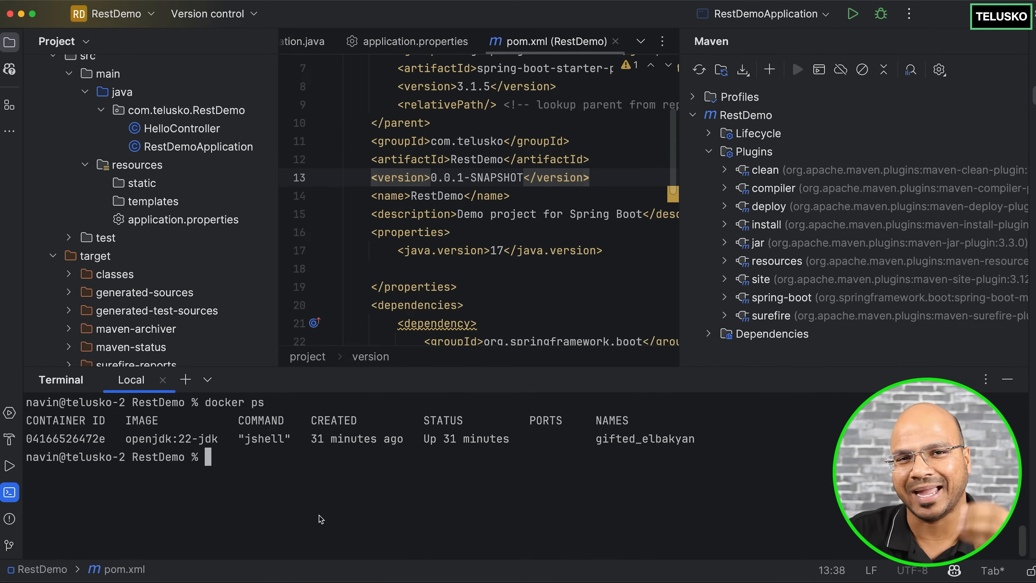
Start a docker exec command and pick out the container ID and name gifted_elbakyan.
type("do")
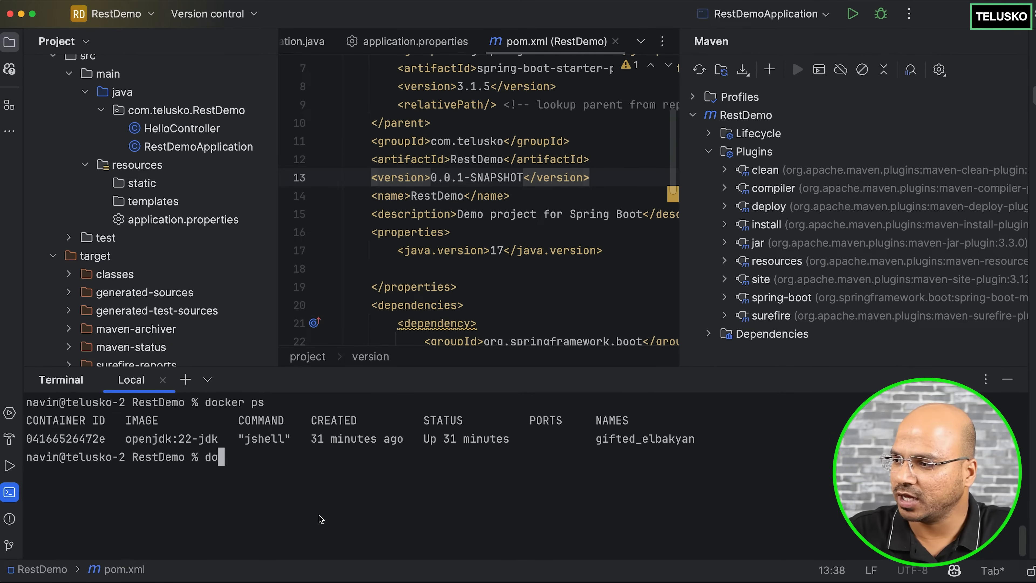
type("cker exec")
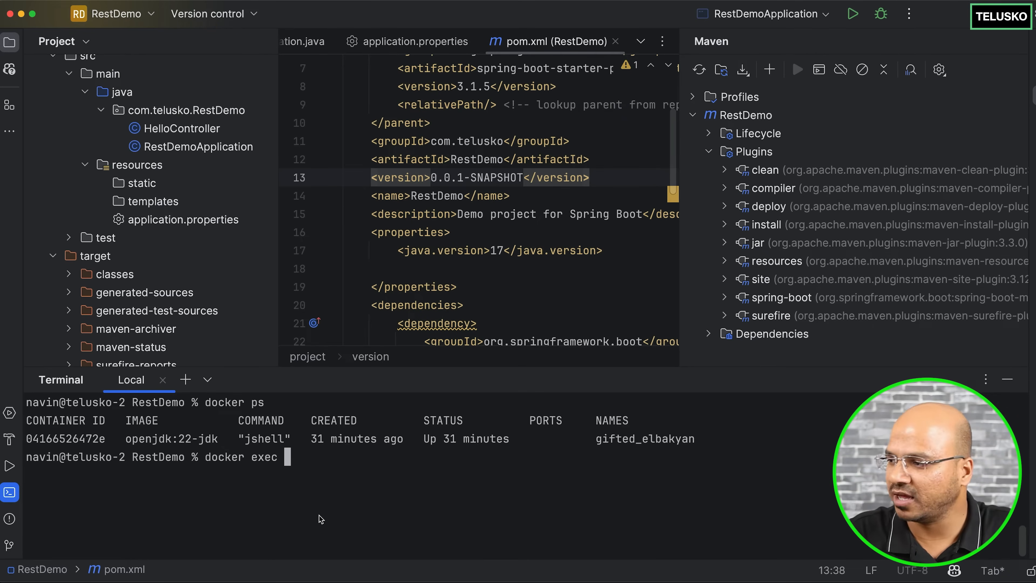
double_click(65, 438)
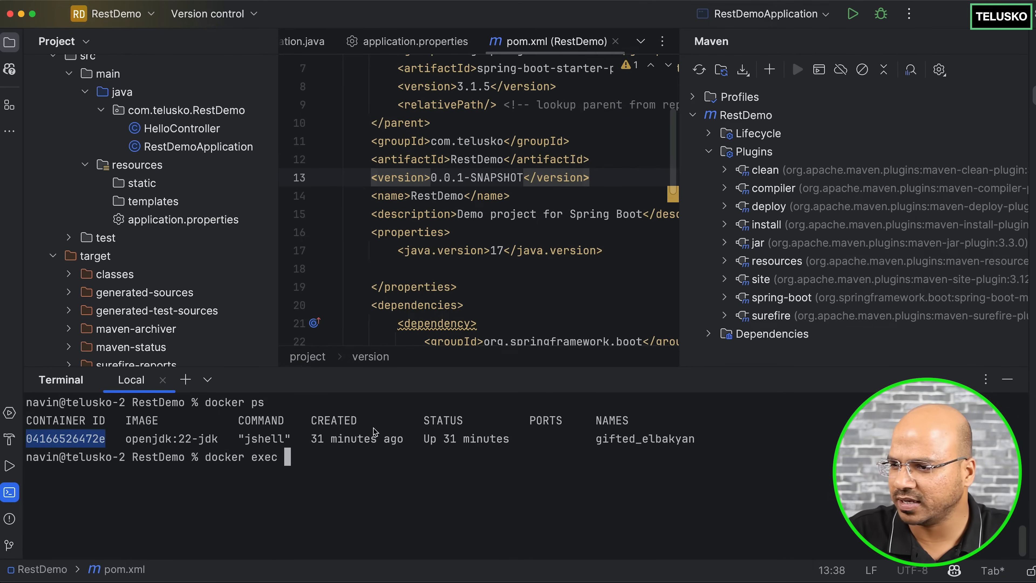
double_click(644, 438)
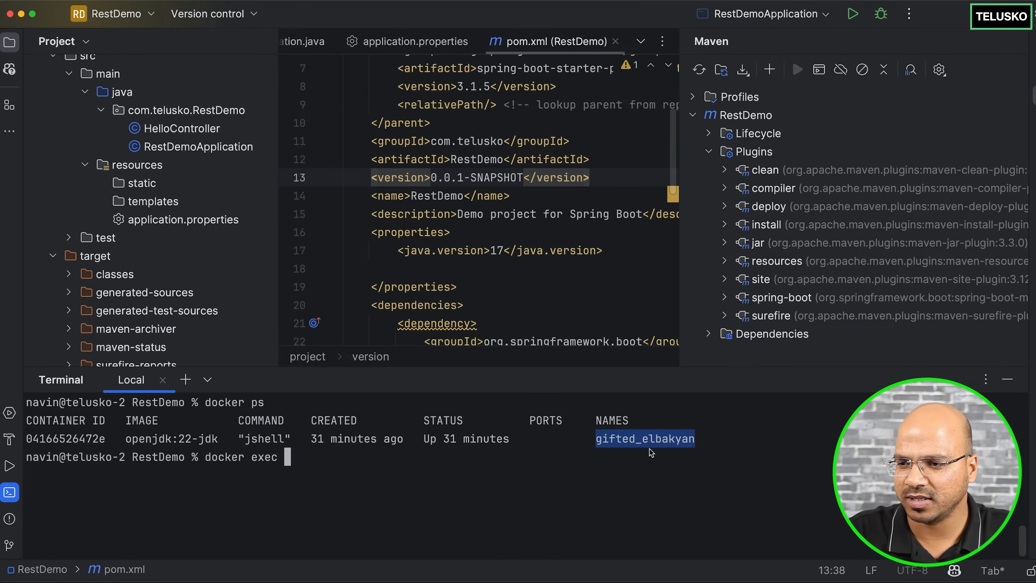
mouse_move(558, 462)
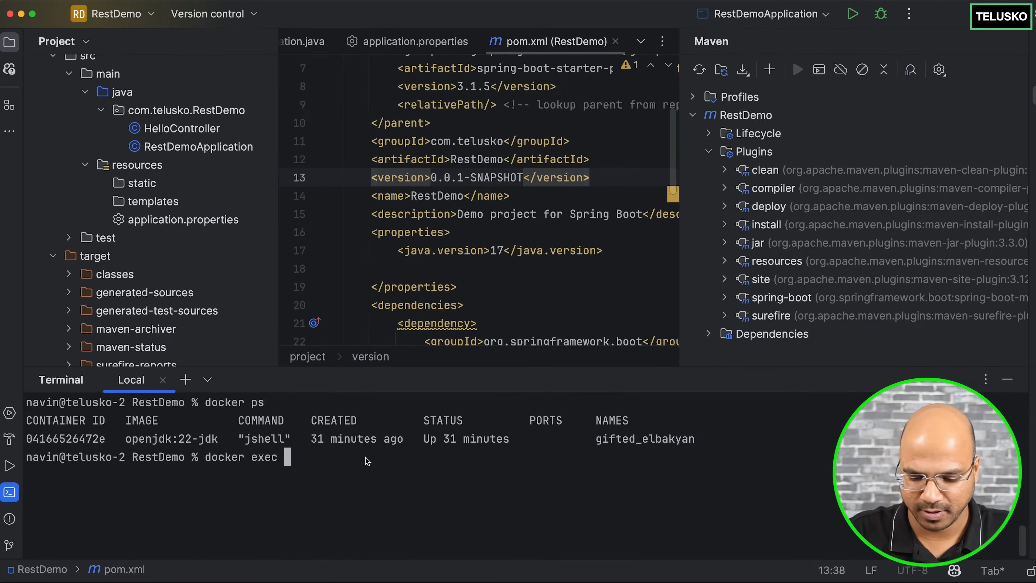
Run docker exec gifted_elbakyan ls -a to list the container's root directory entries.
type("gifted_elbakyan")
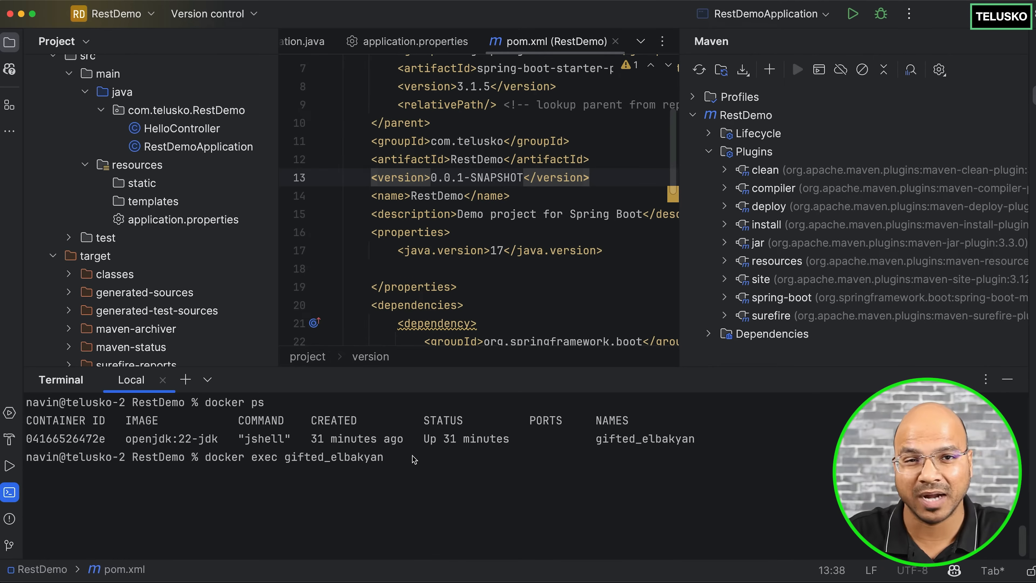
type("ls")
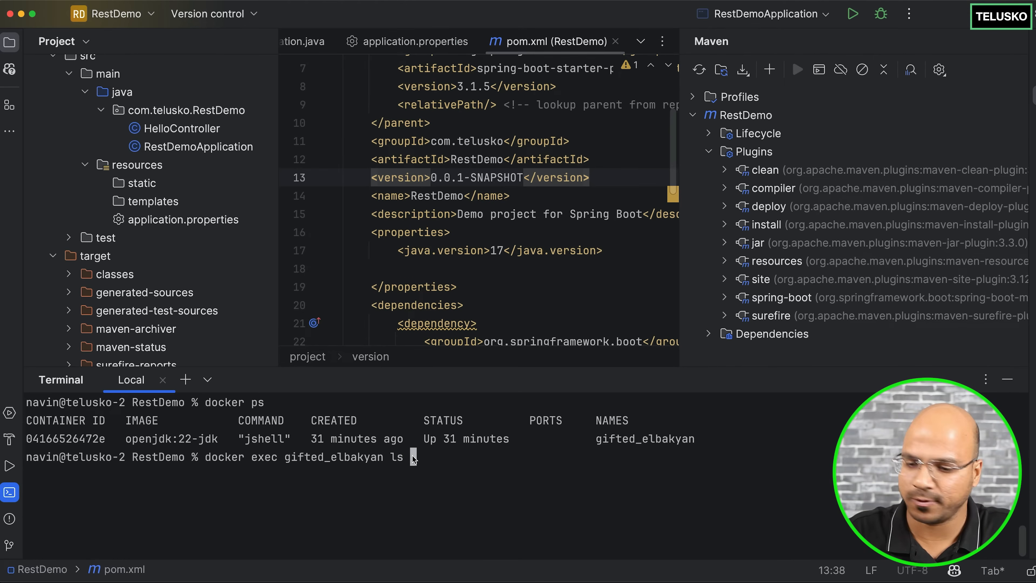
type("a")
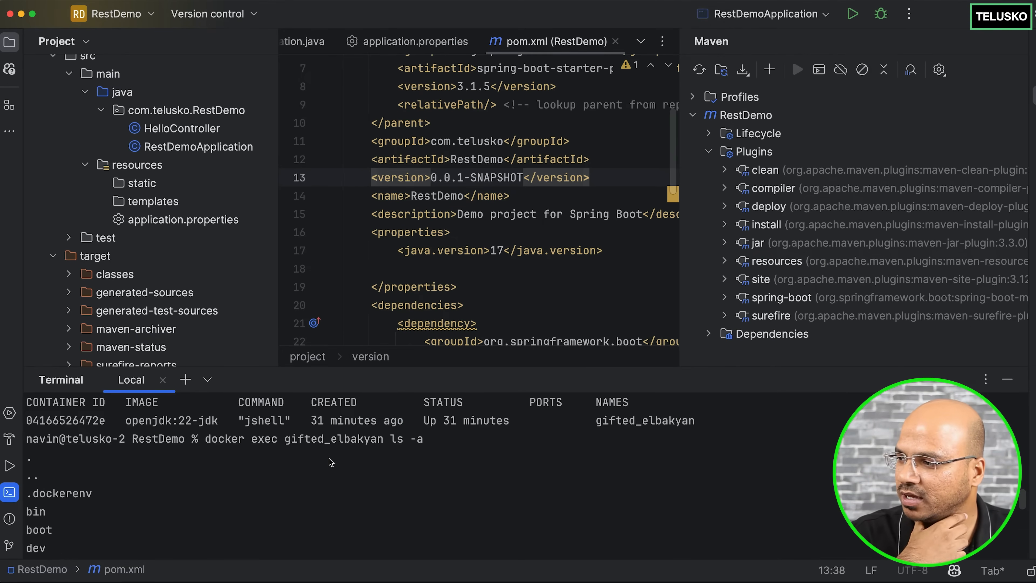
scroll("down", 3)
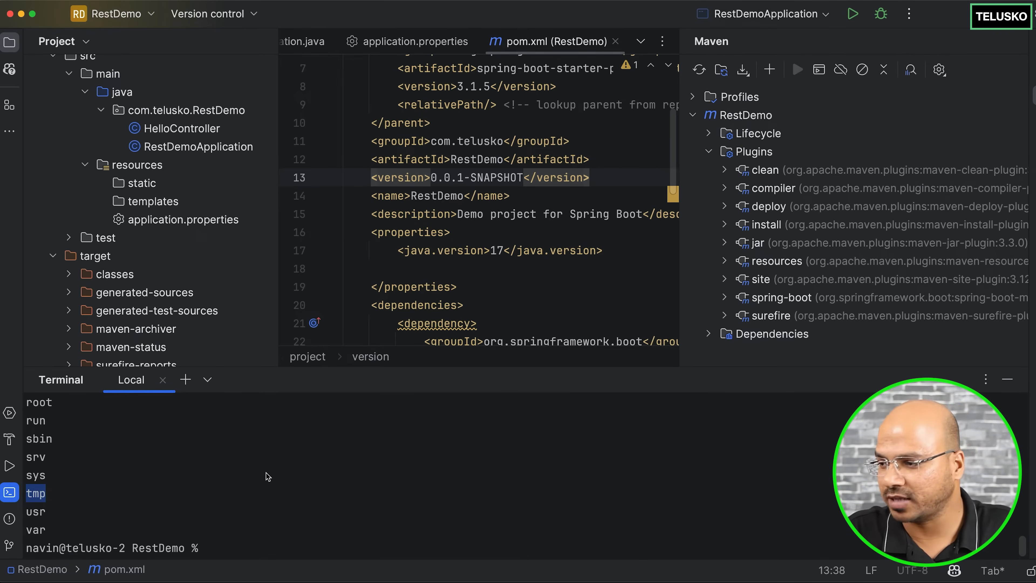
Run docker exec gifted_elbakyan ls /tmp, showing only hsperfdata_root, and begin a clear command.
type("docker exec gifted_elbakyan ls -")
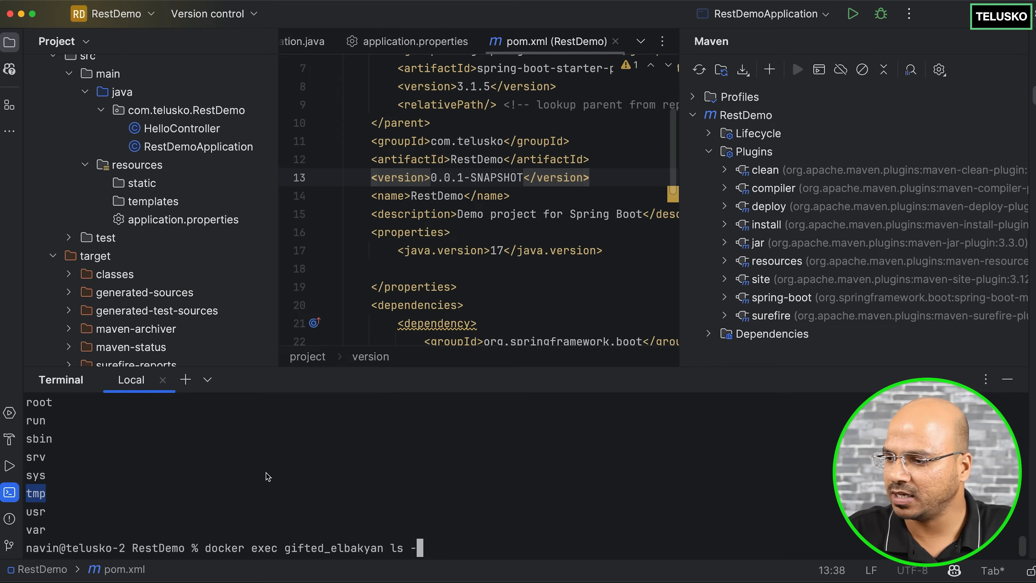
type("\\")
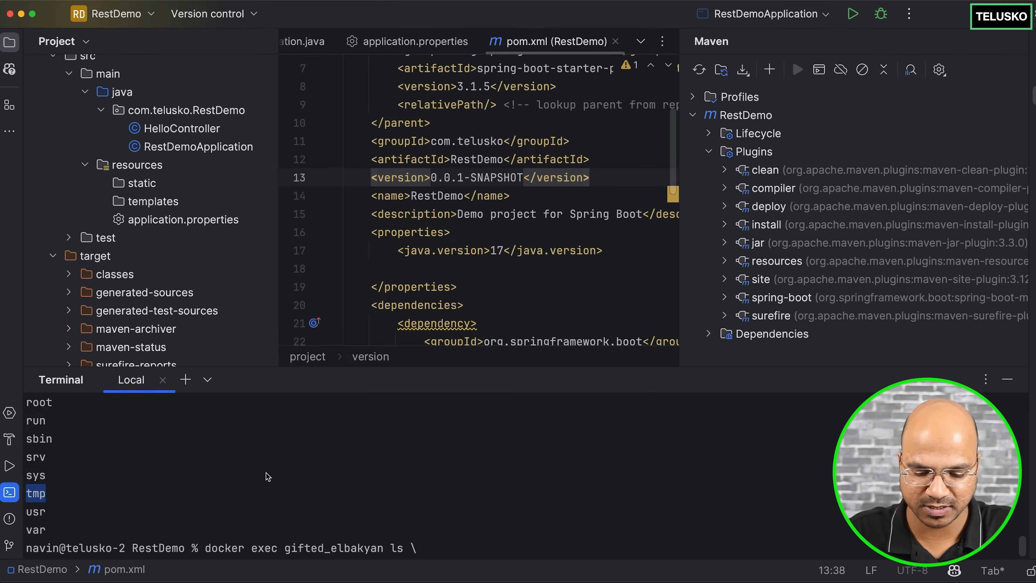
type("/tmp")
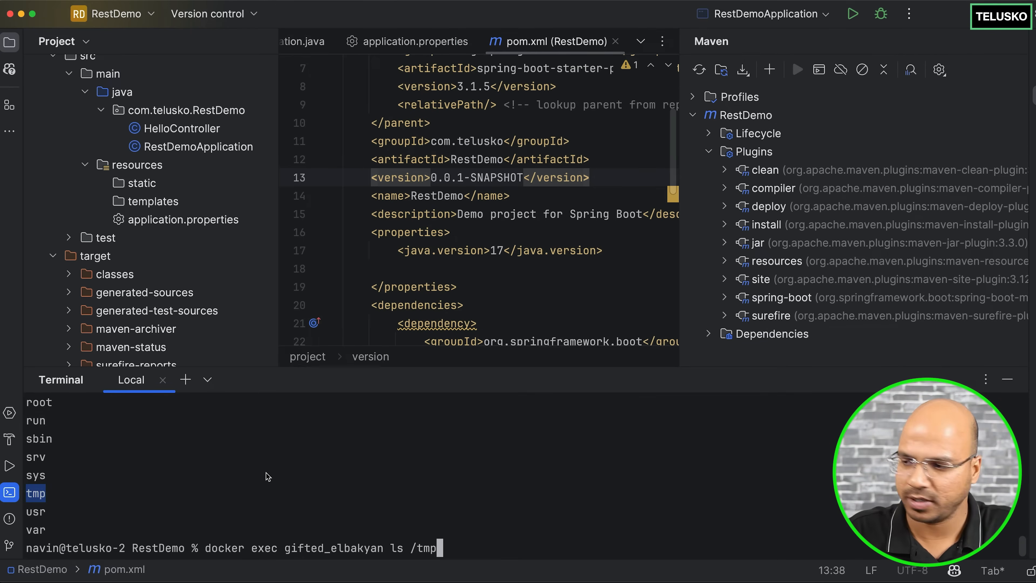
key("Return")
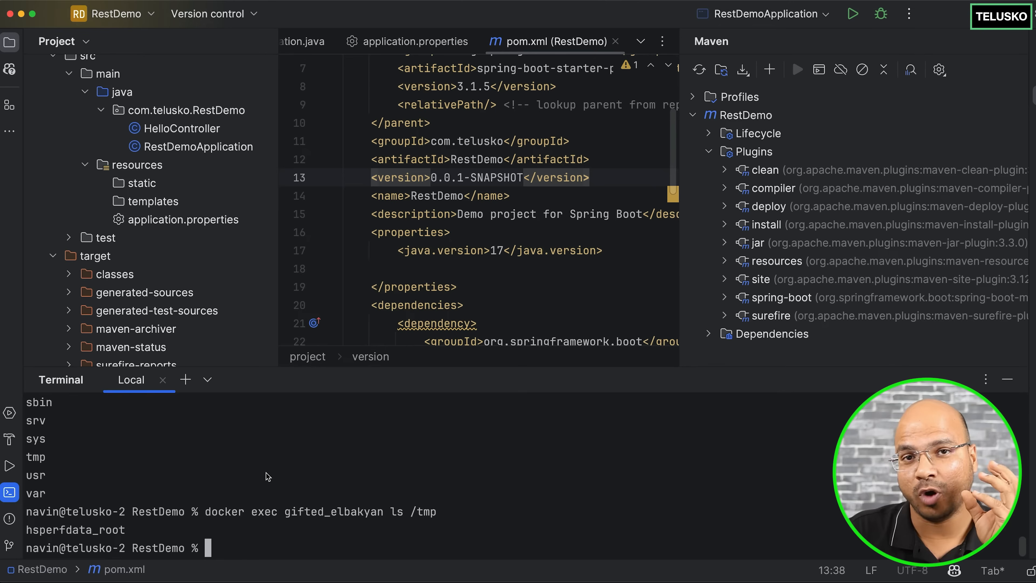
mouse_move(53, 296)
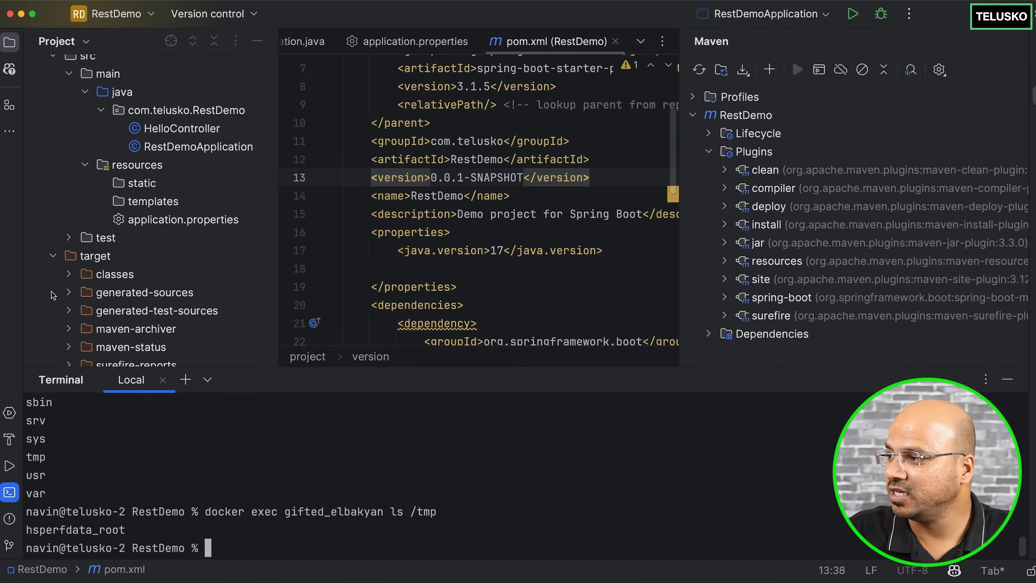
scroll("down", 3)
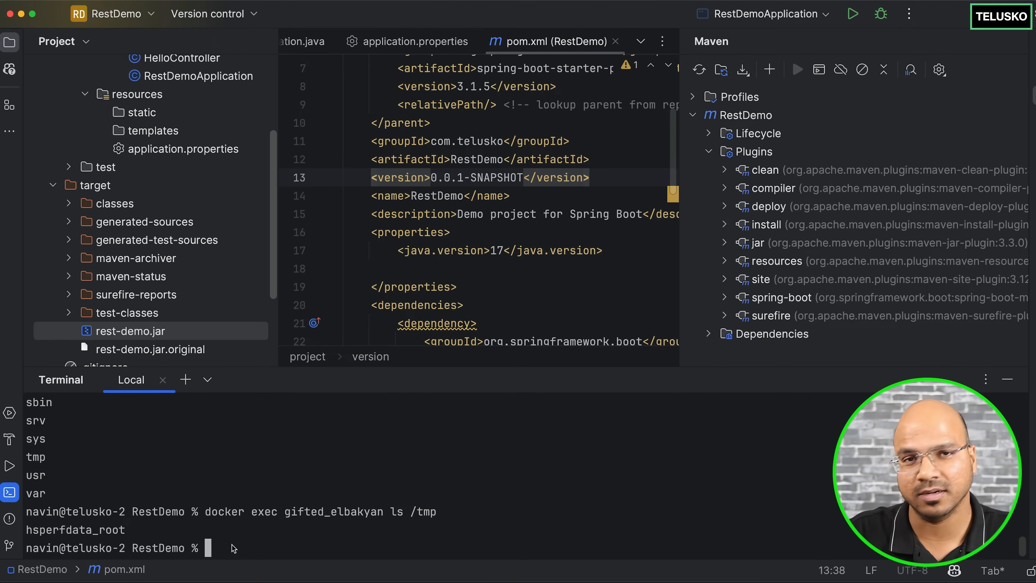
mouse_move(486, 497)
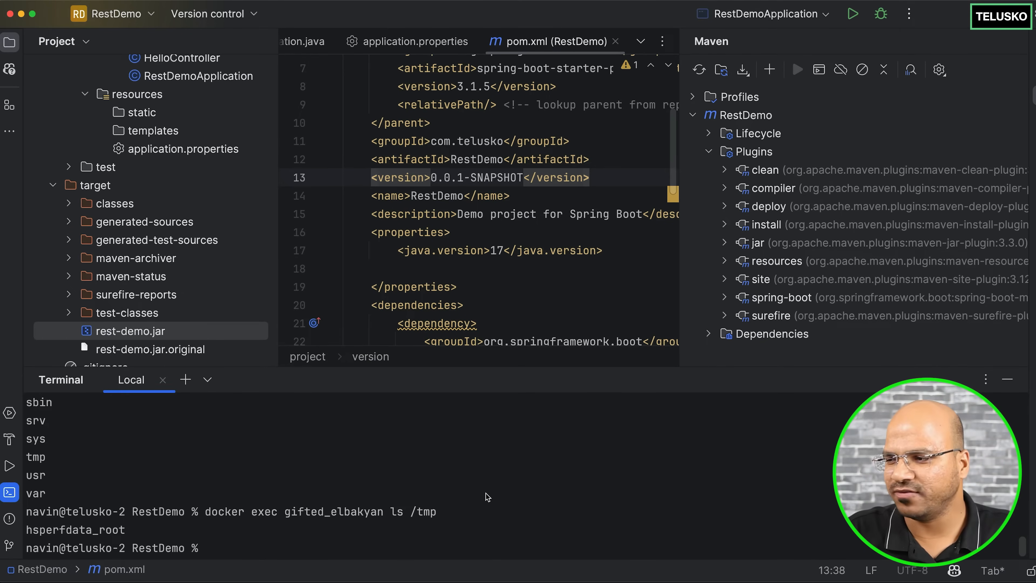
type("dco")
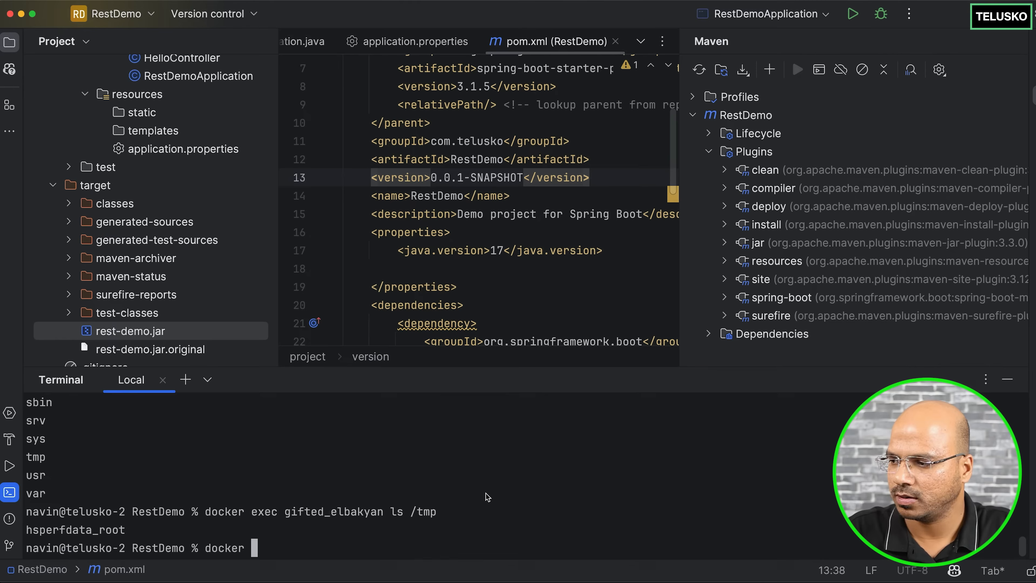
type("cle")
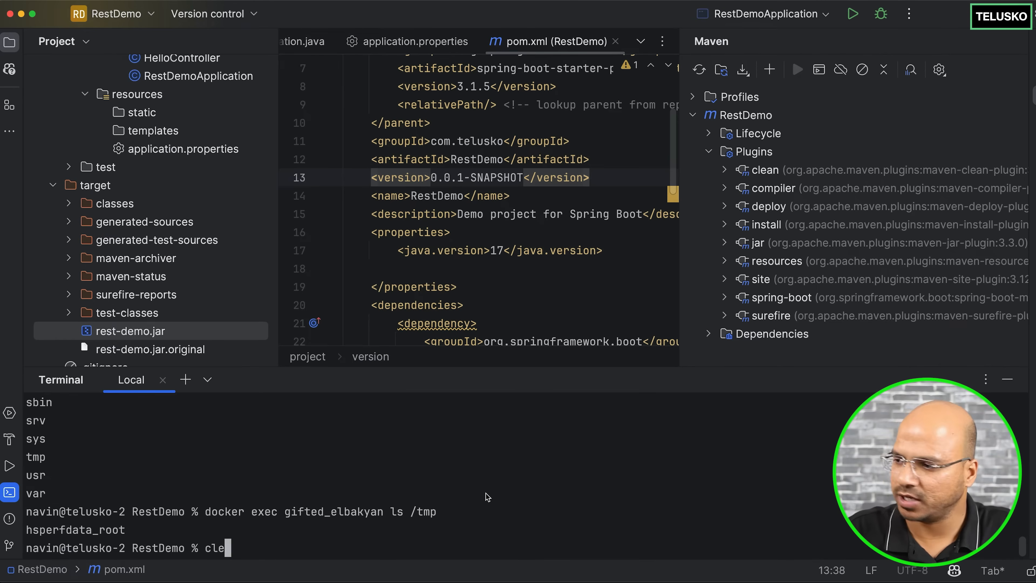
Run docker cp target/rest-demo.jar gifted_elbakyan:/tmp to copy the jar into the container.
key("Return")
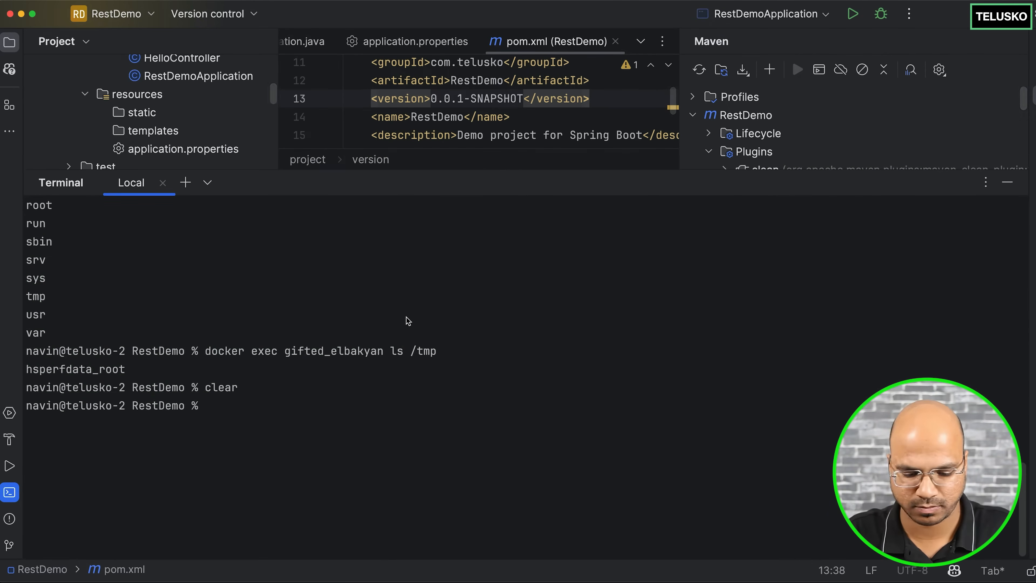
type("docker")
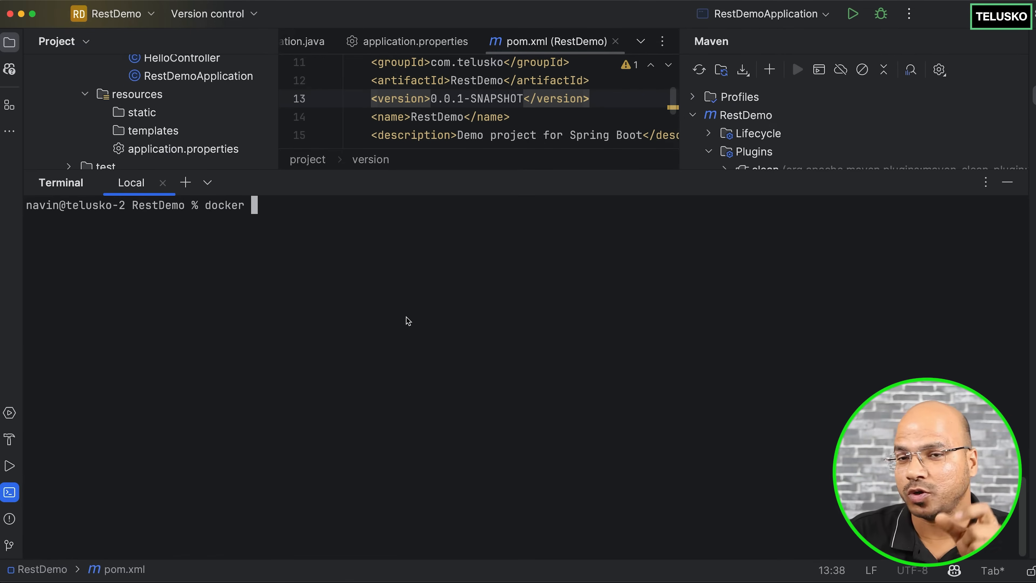
type("cp")
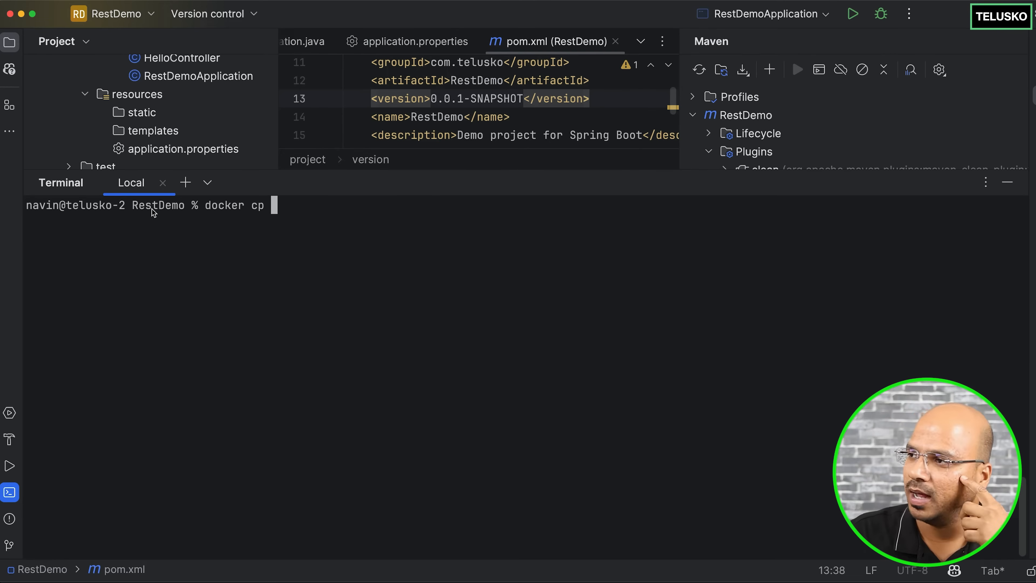
type("target")
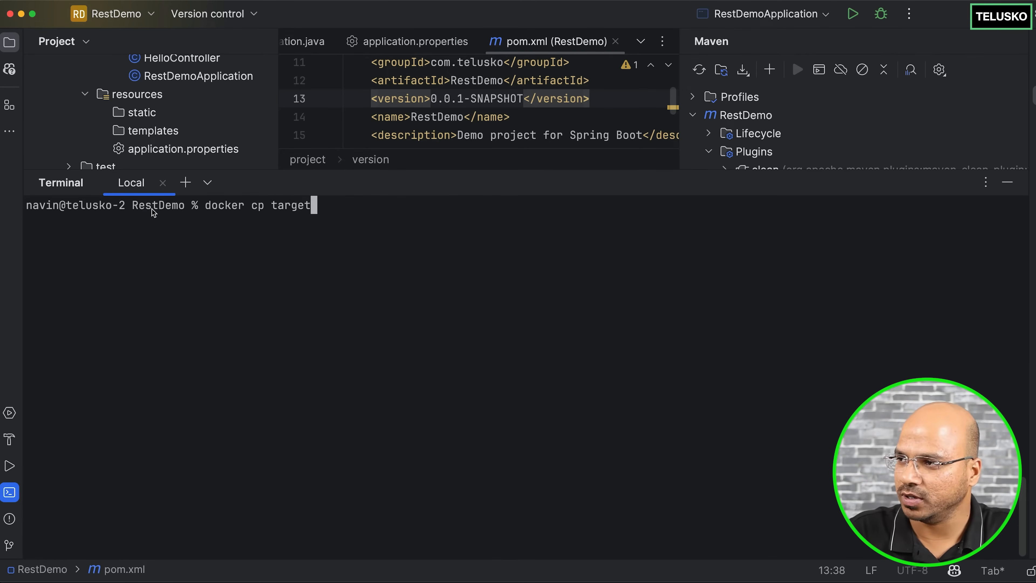
type("/")
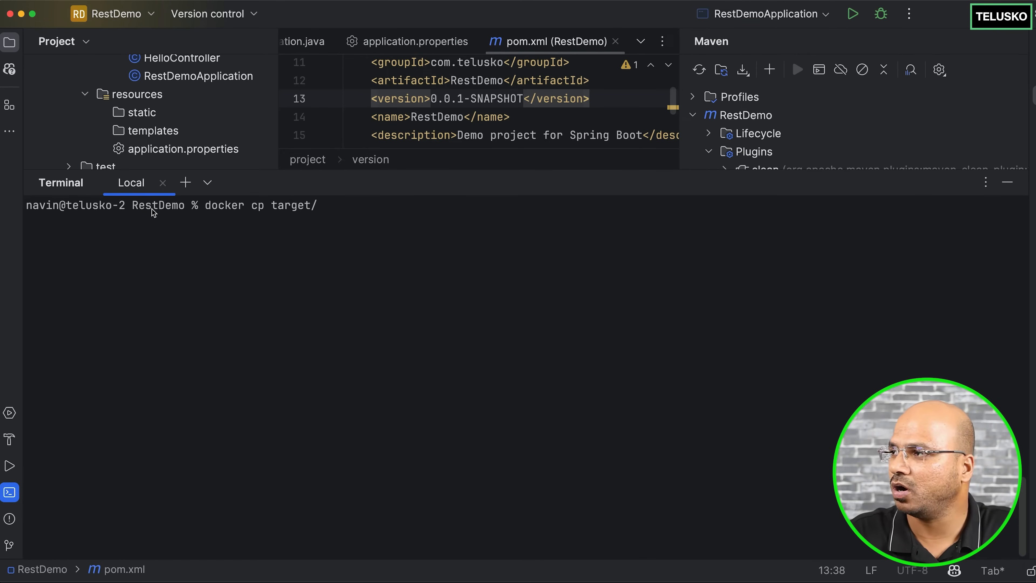
type("rest-de")
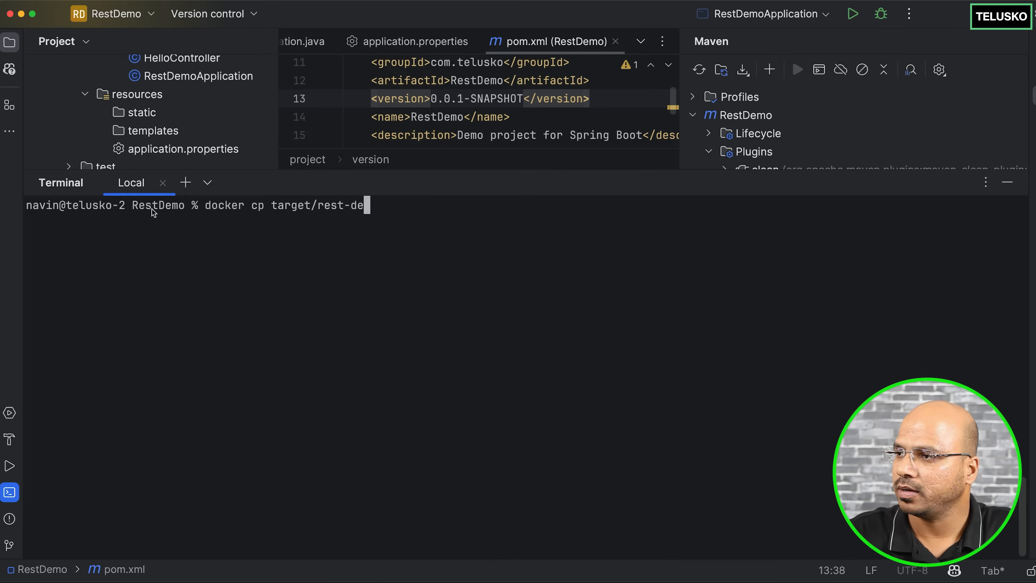
type("mo.ja")
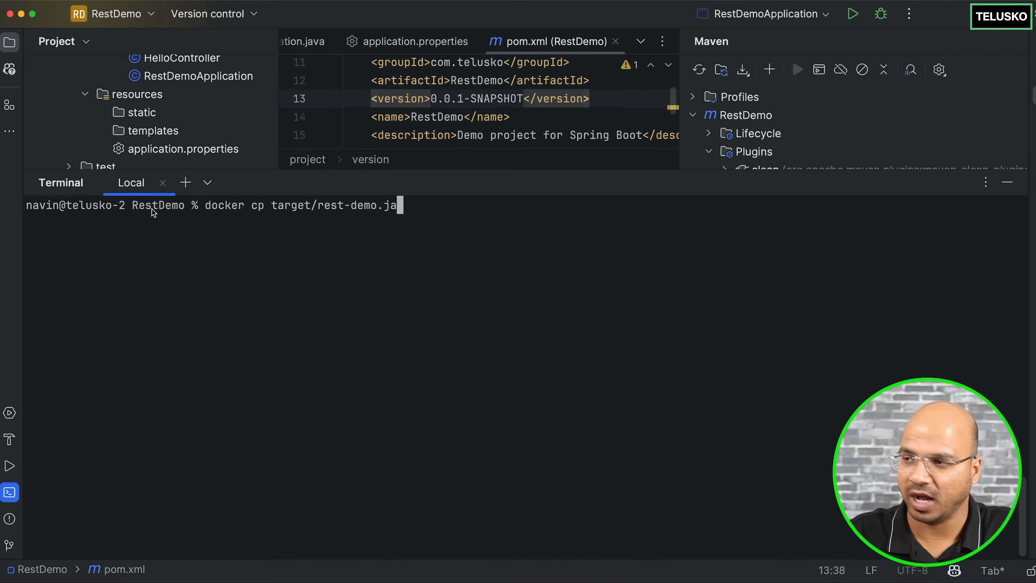
type("r")
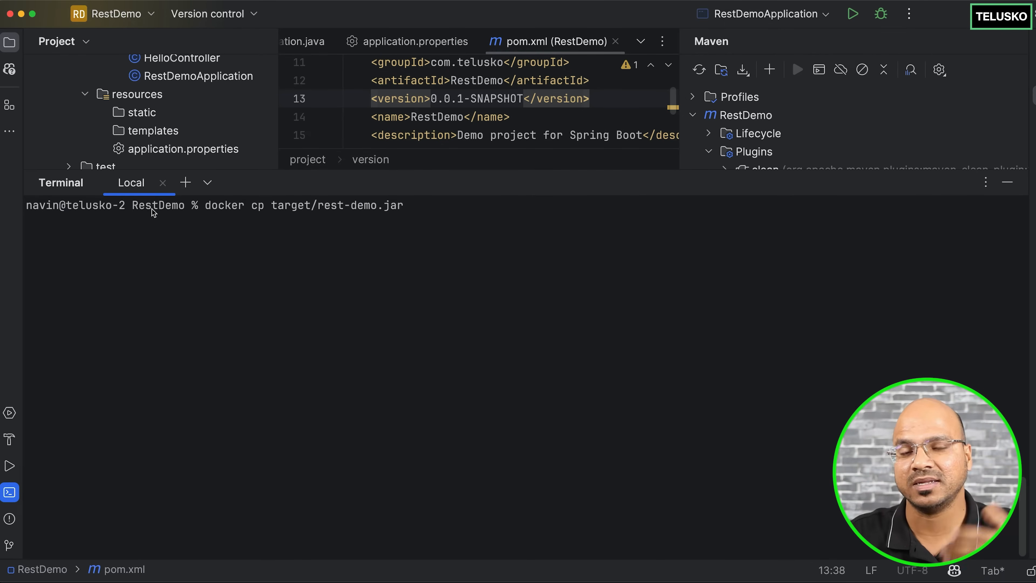
type("gifted_elbakyan")
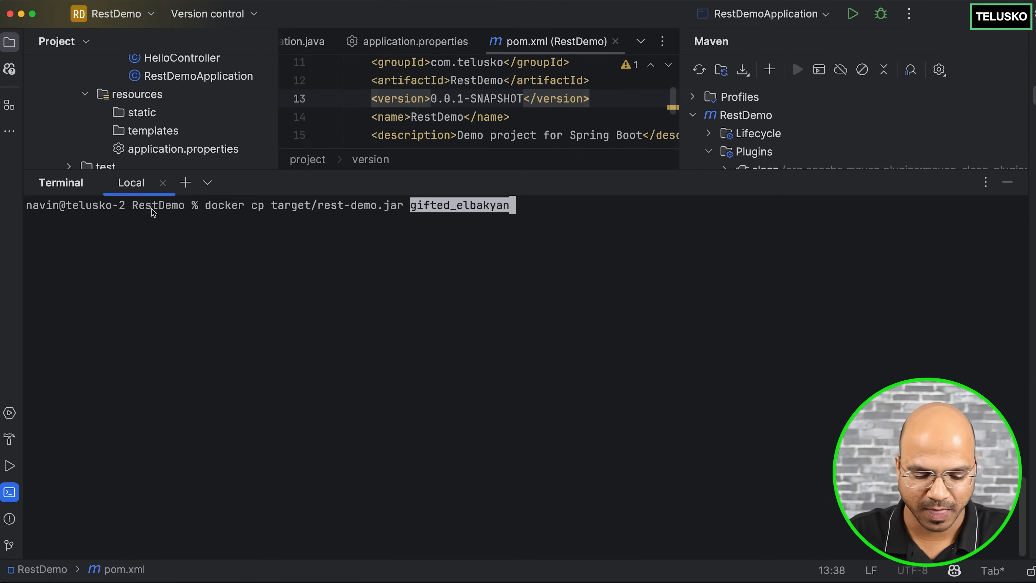
type(":")
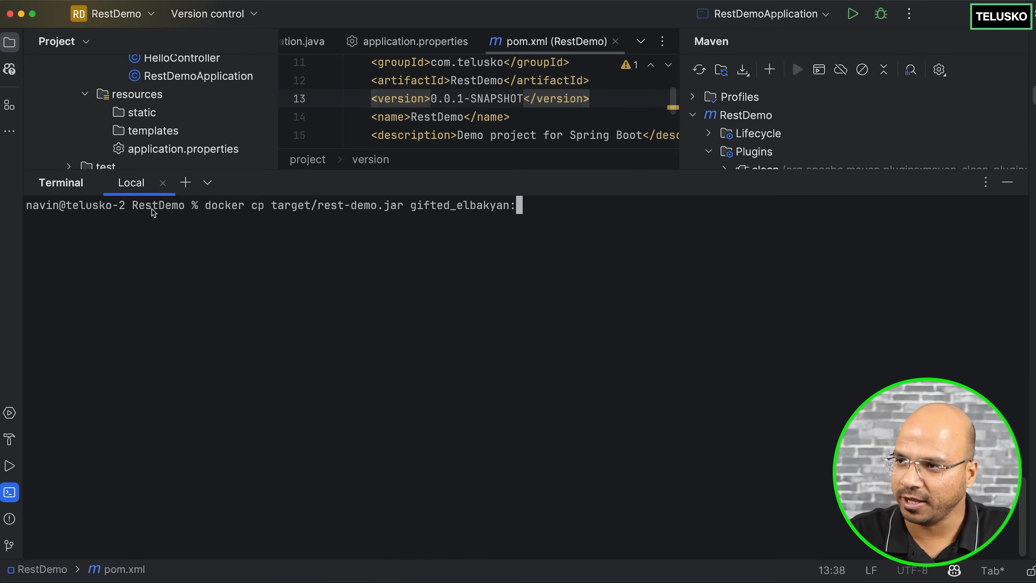
type("/tm")
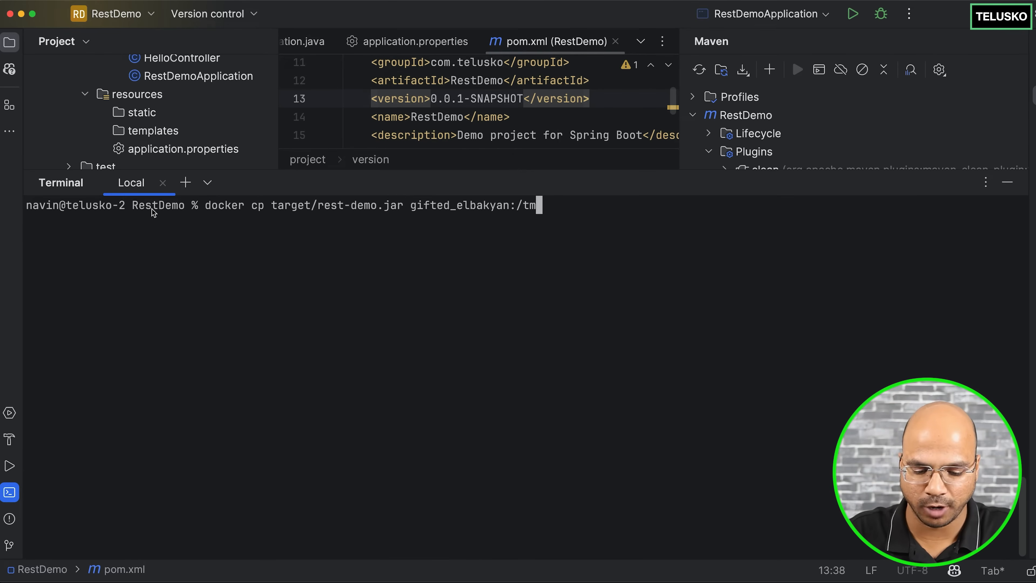
type("p")
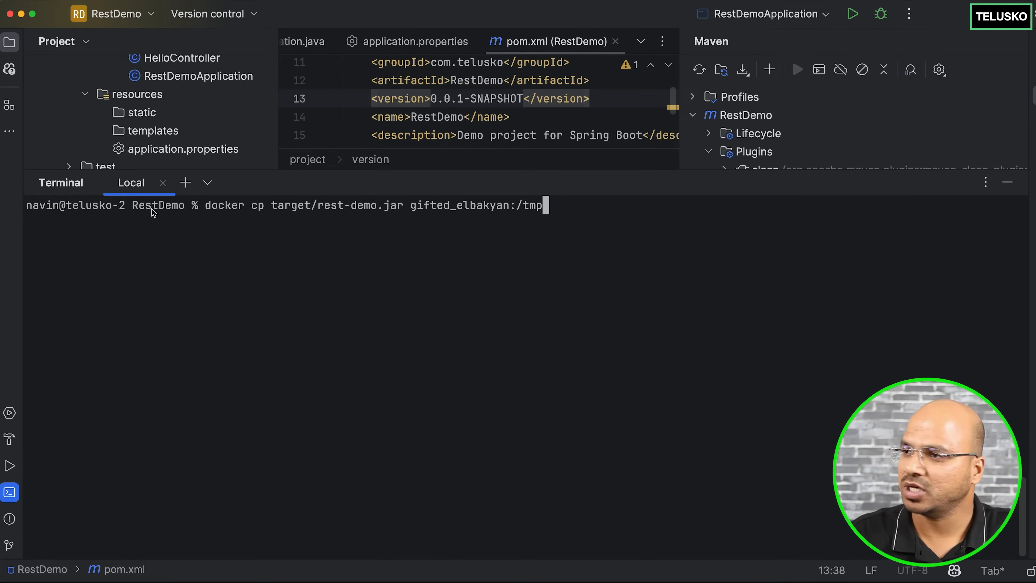
key("Return")
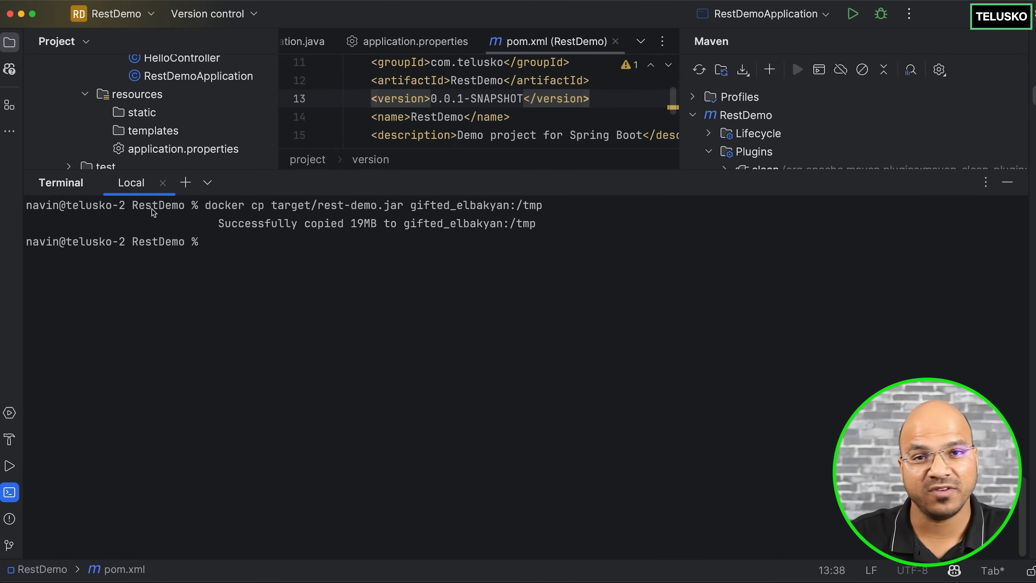
Run docker exec gifted_elbakyan ls /tmp to confirm rest-demo.jar is now present.
type("docker exec gifted_elbakyan ls /tmp")
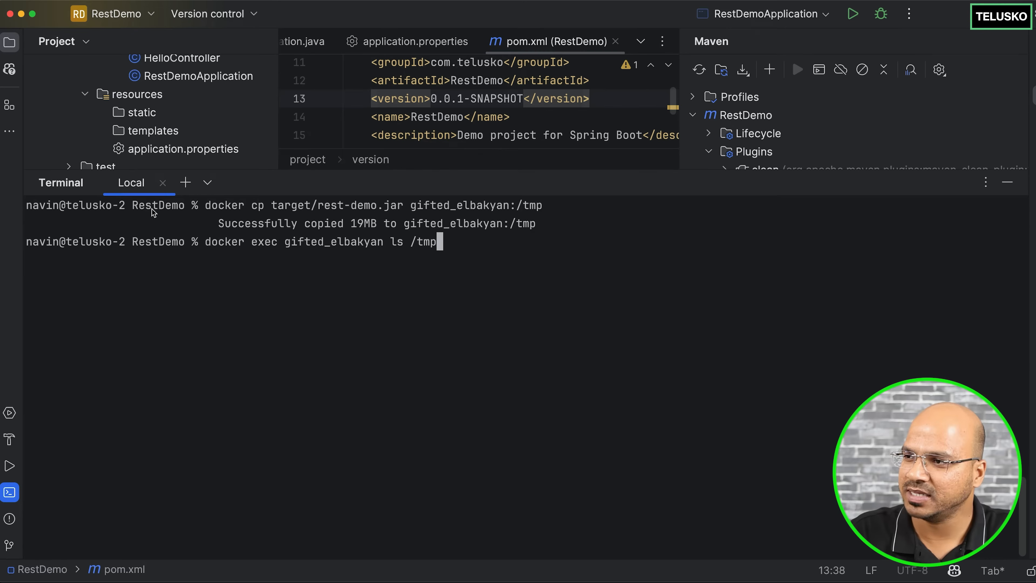
key("Return")
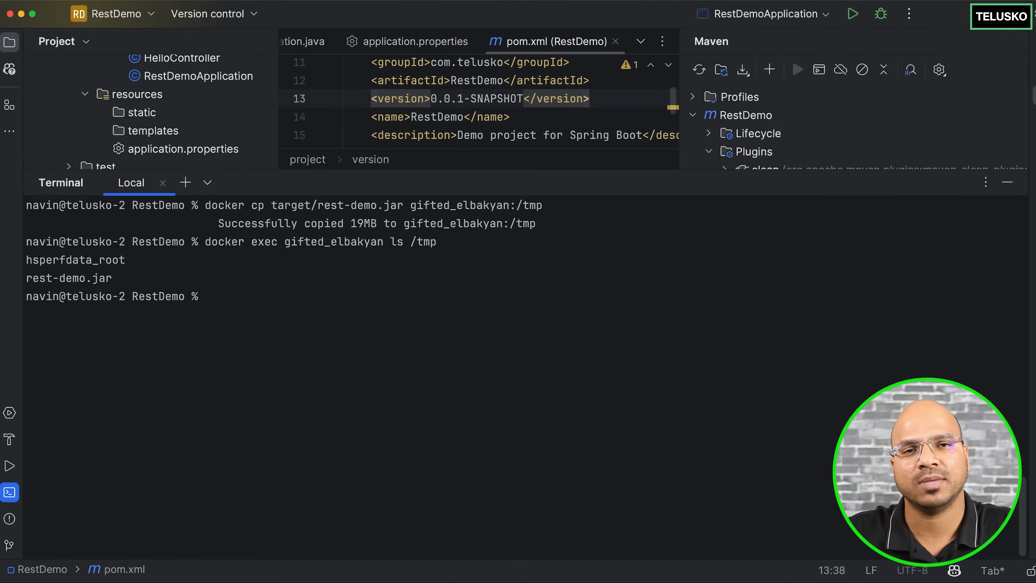
Run docker commit gifted_elbakyan telusko/rest-demo:v1 to save the container as a new image.
type("docker co")
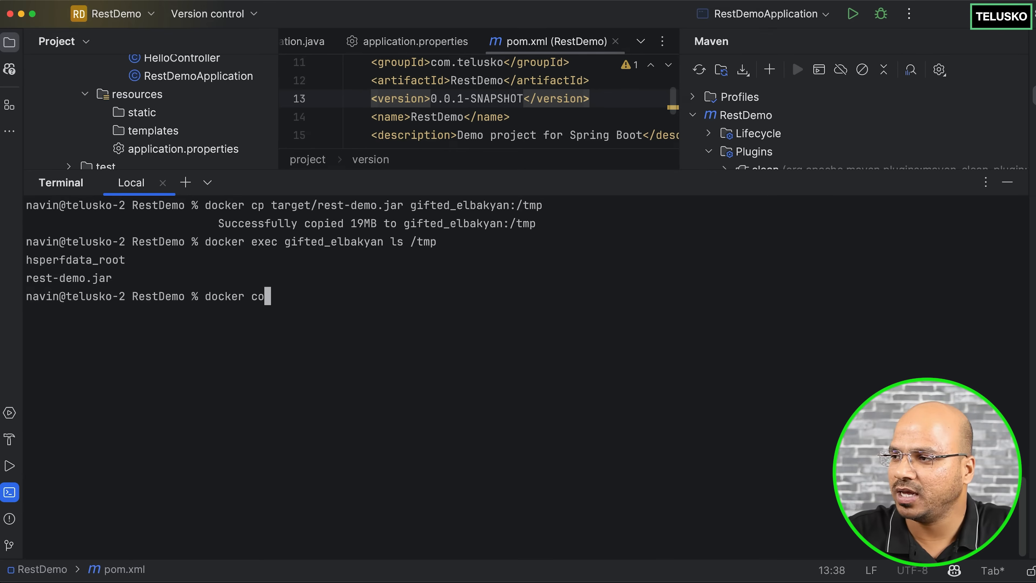
type("mmit")
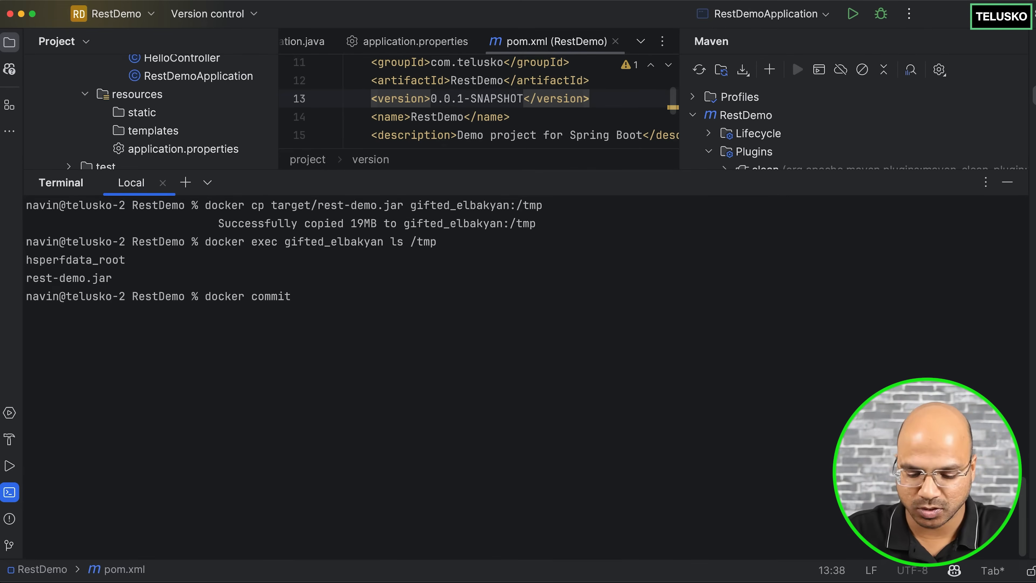
type("gifted_elbakyan")
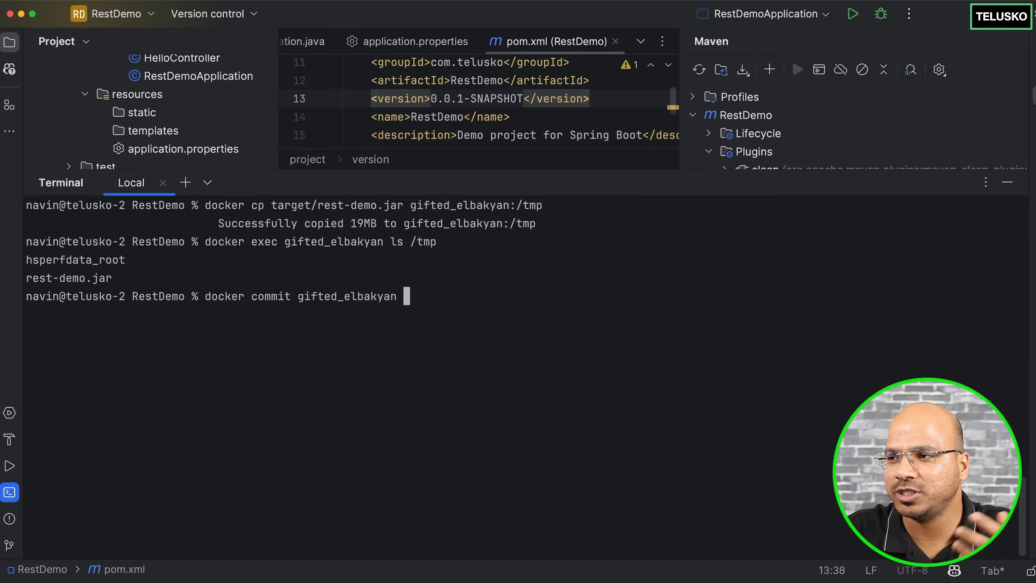
type("tel")
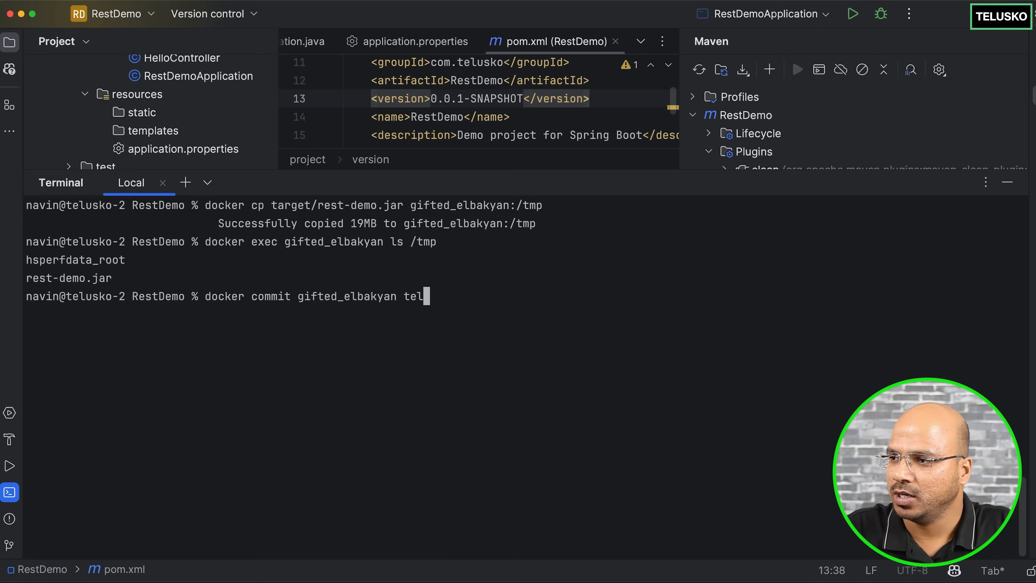
type("usko/")
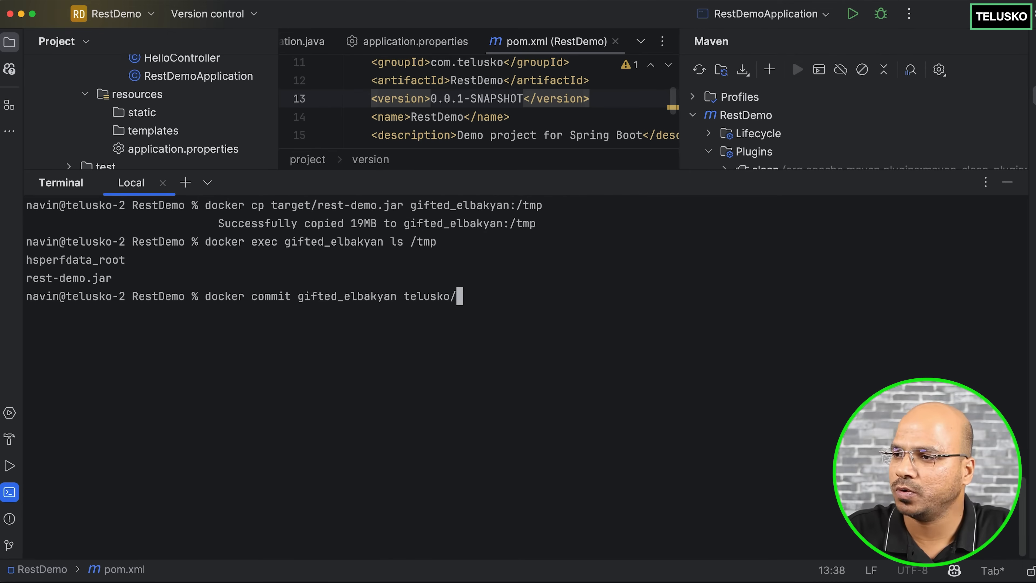
type("rest-demo")
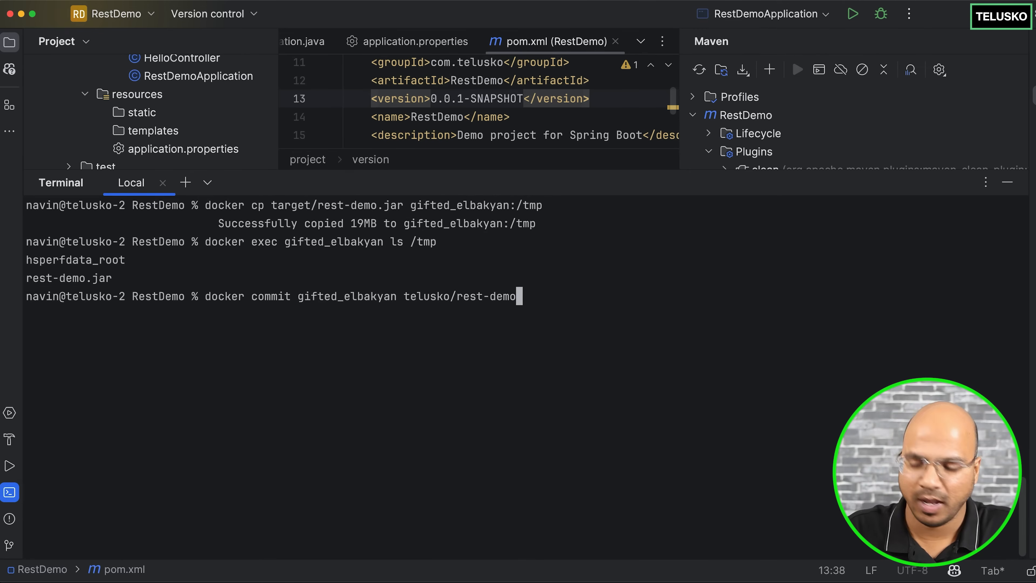
type(":")
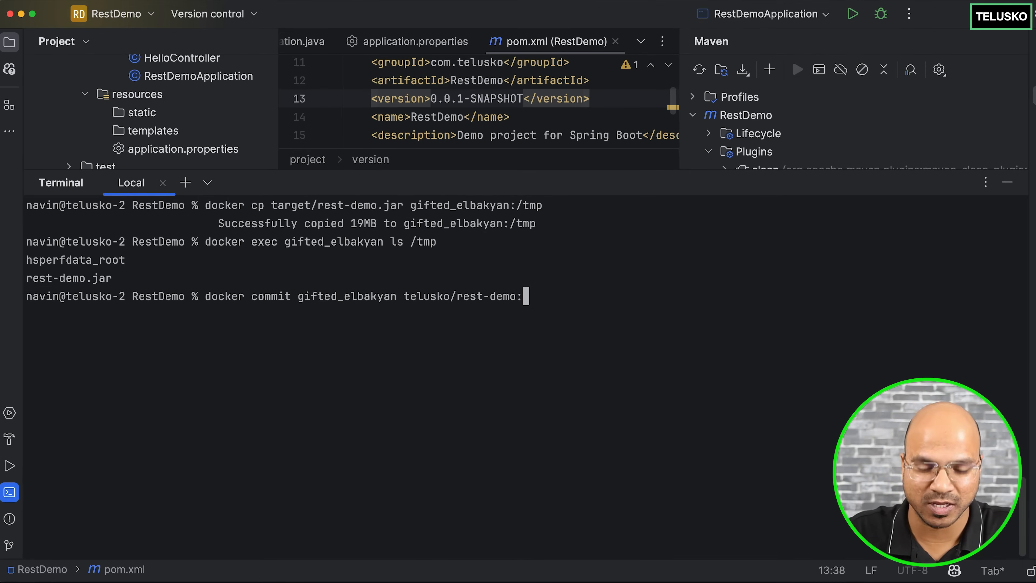
type("v1")
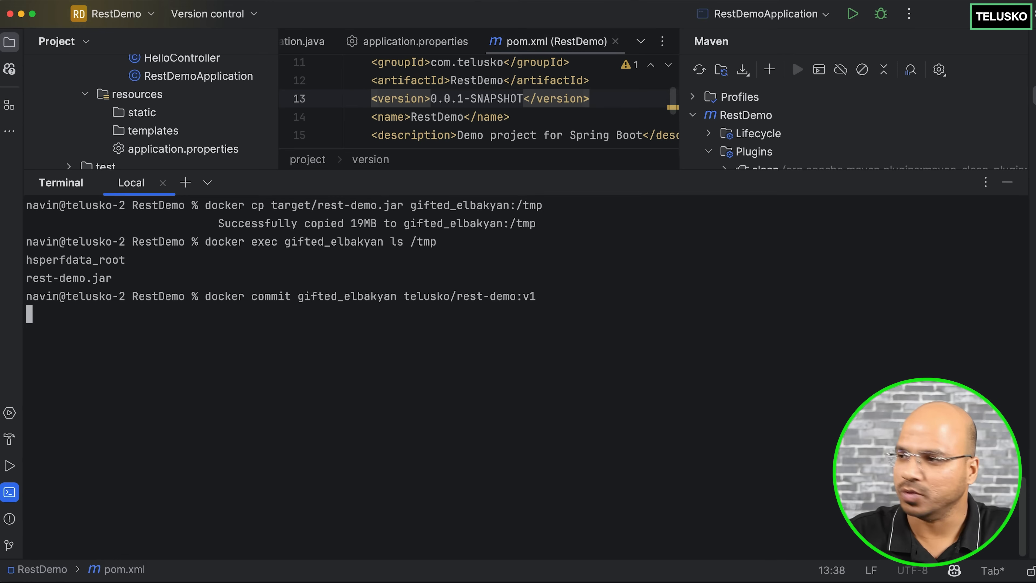
key("Return")
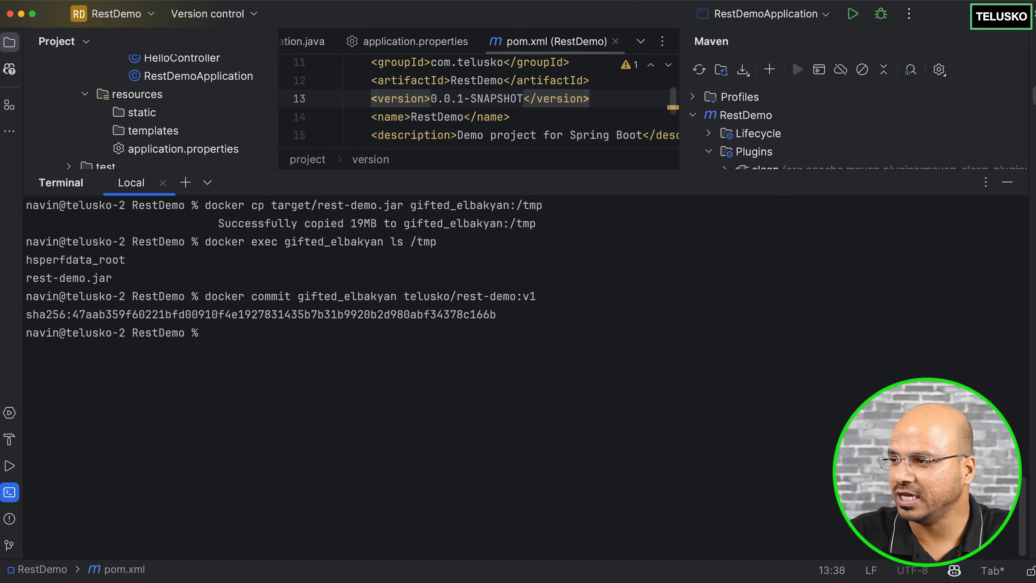
Run docker run telusko/rest-demo:v1, which opens JShell and exits.
type("docker images")
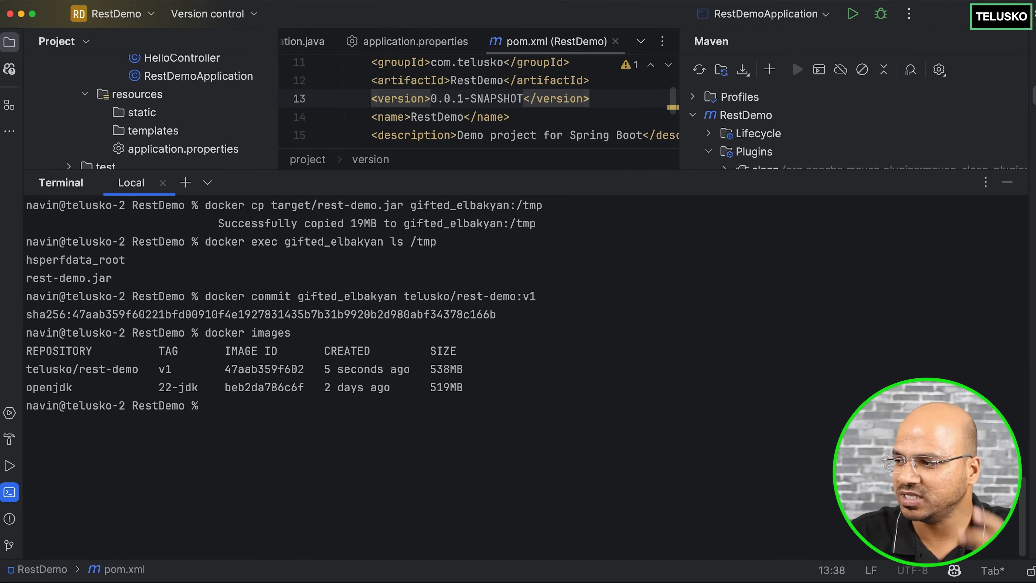
mouse_move(476, 478)
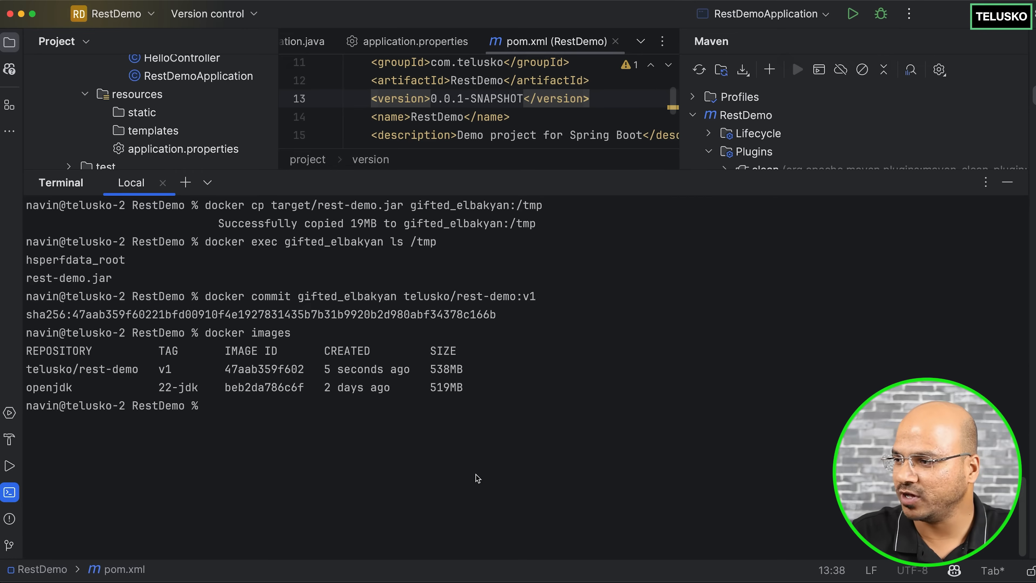
double_click(48, 388)
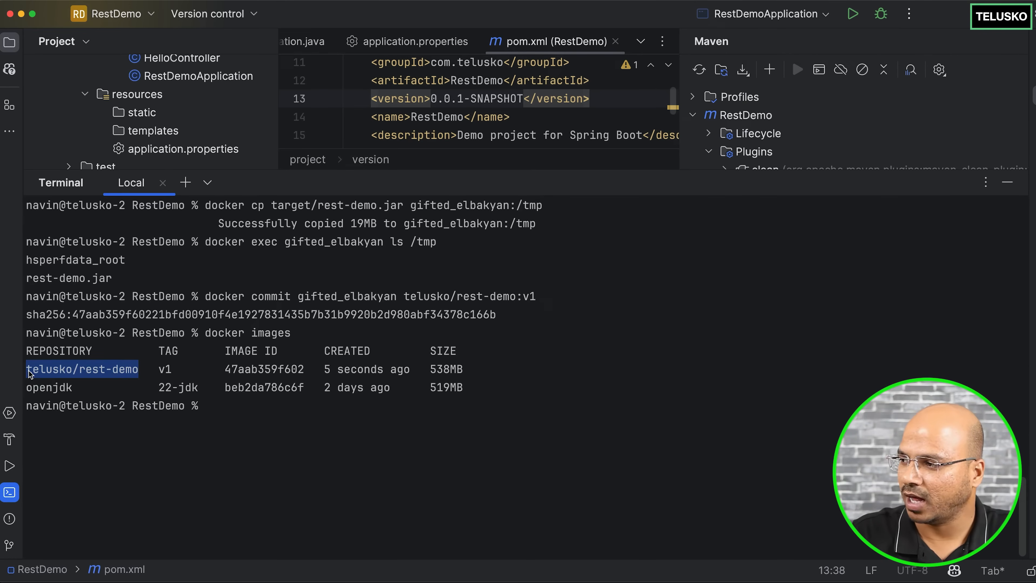
type("d")
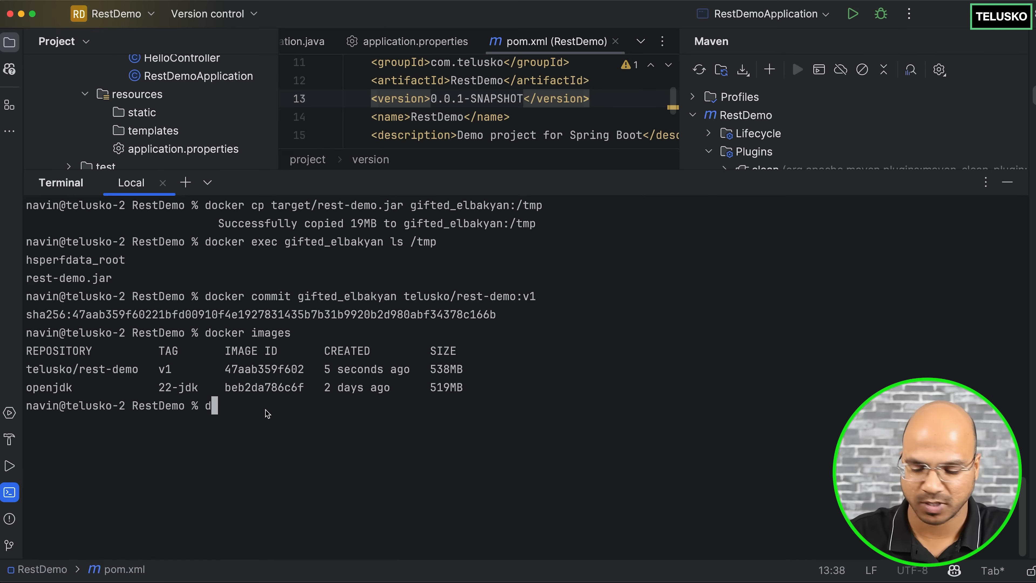
type("ocker run")
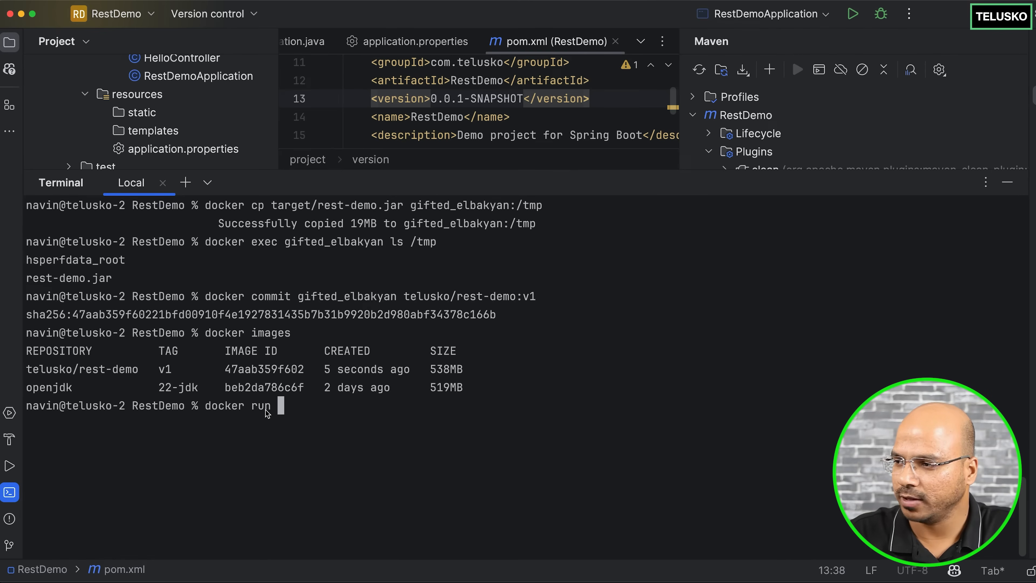
type("telusko/")
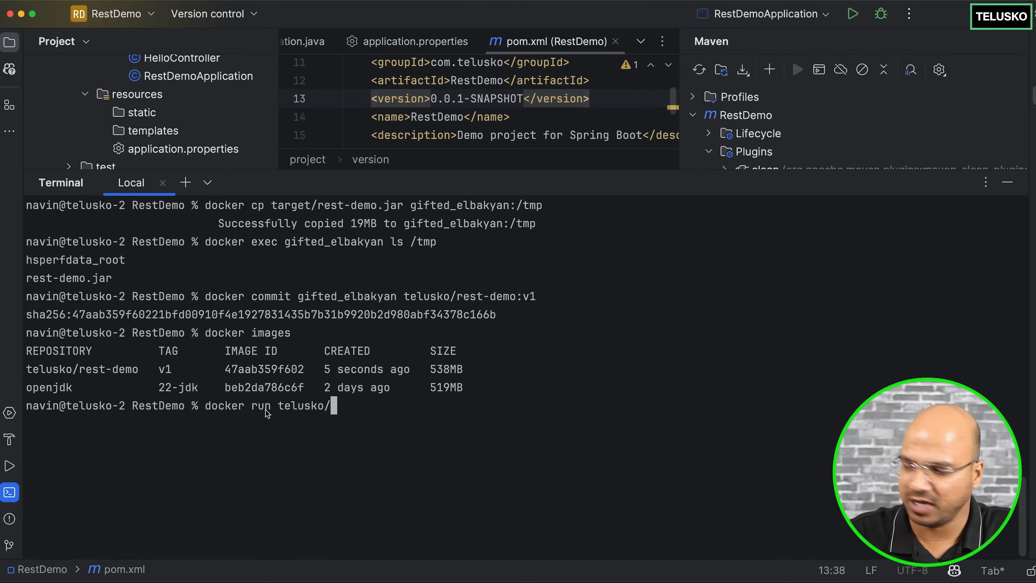
type("rest-")
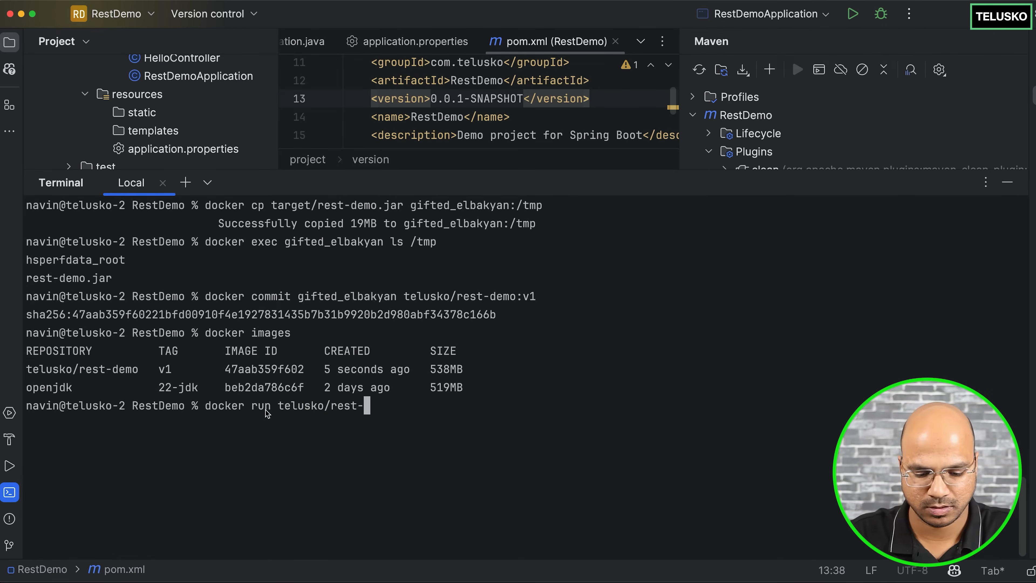
type("demo:")
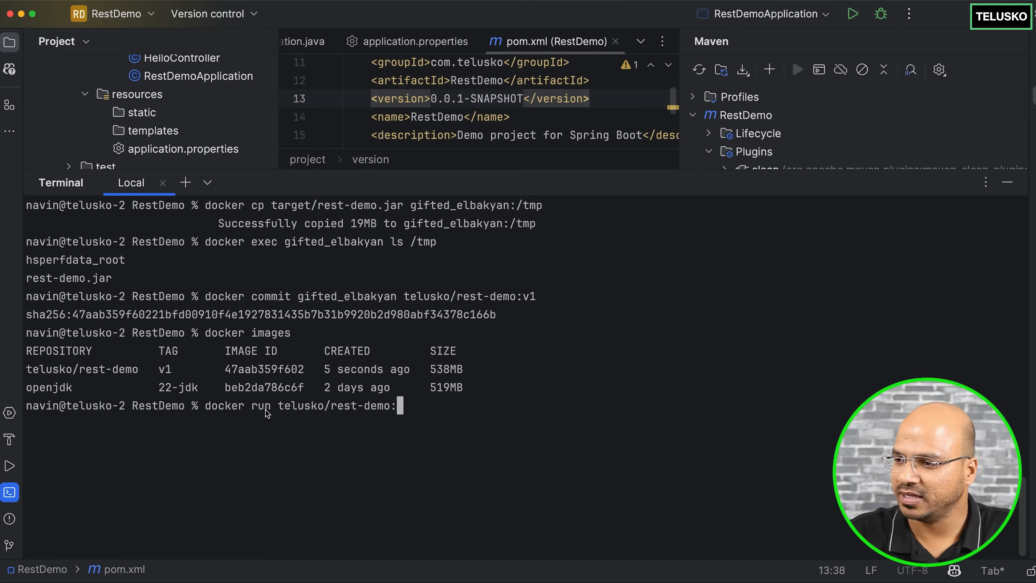
type("v1")
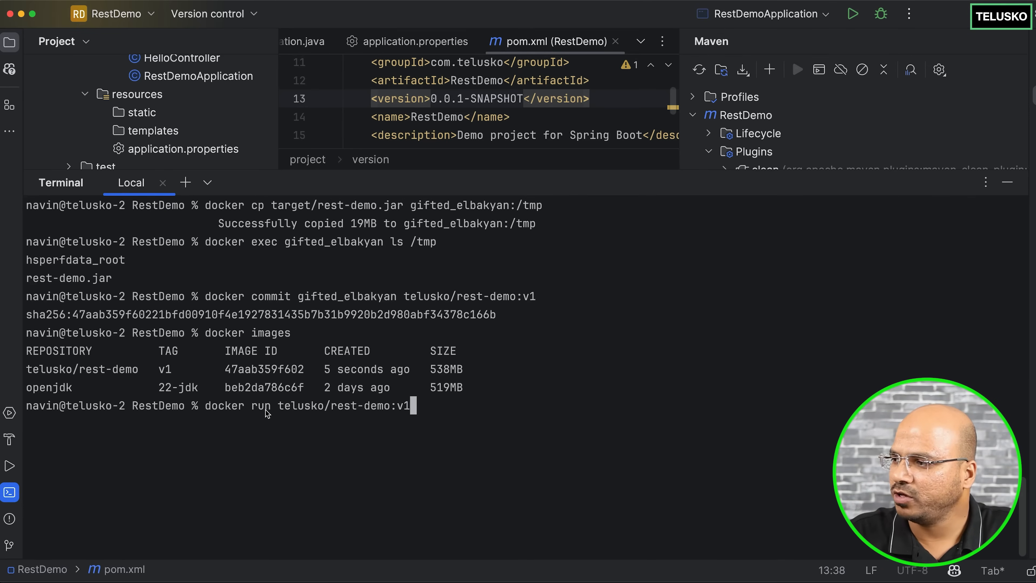
key("Return")
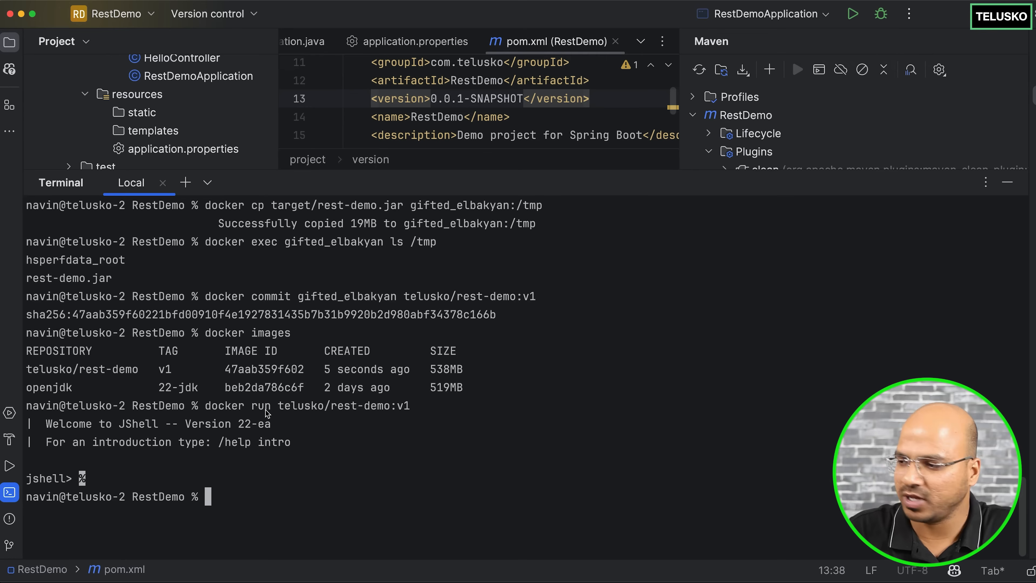
Run docker ps to check running containers, noting the jshell command, then clear the terminal.
type("docker ps")
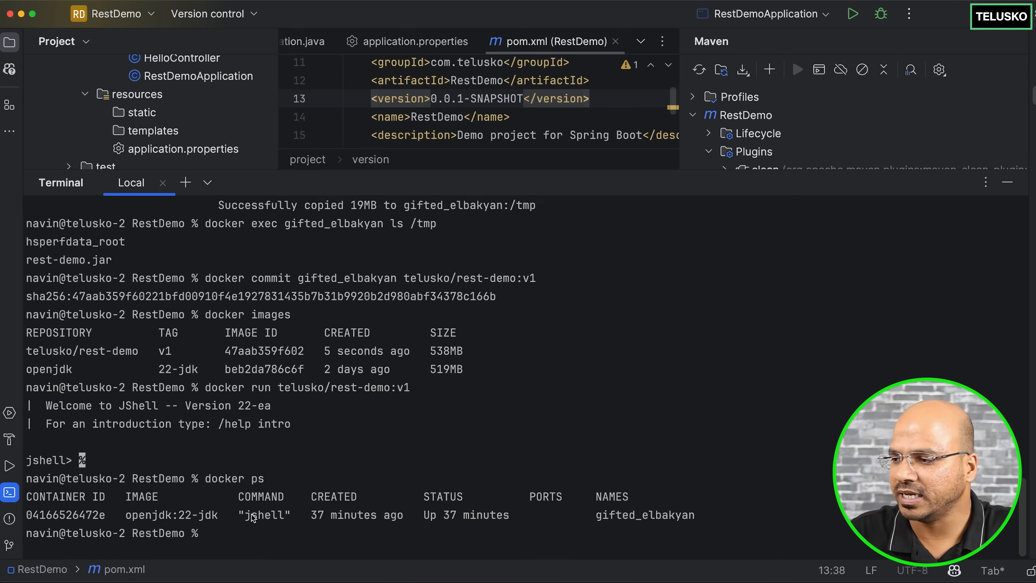
double_click(264, 515)
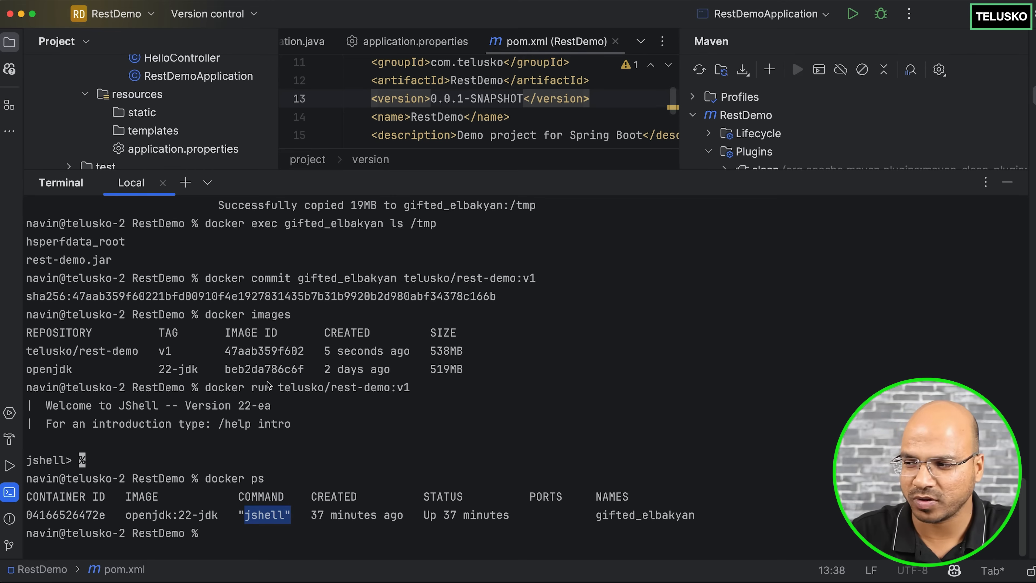
mouse_move(391, 447)
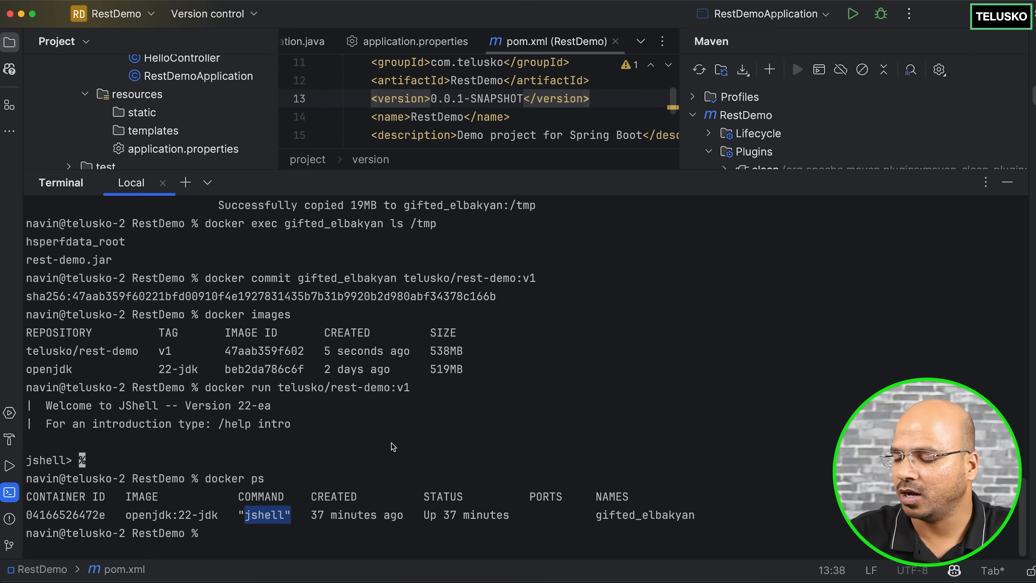
type("clear")
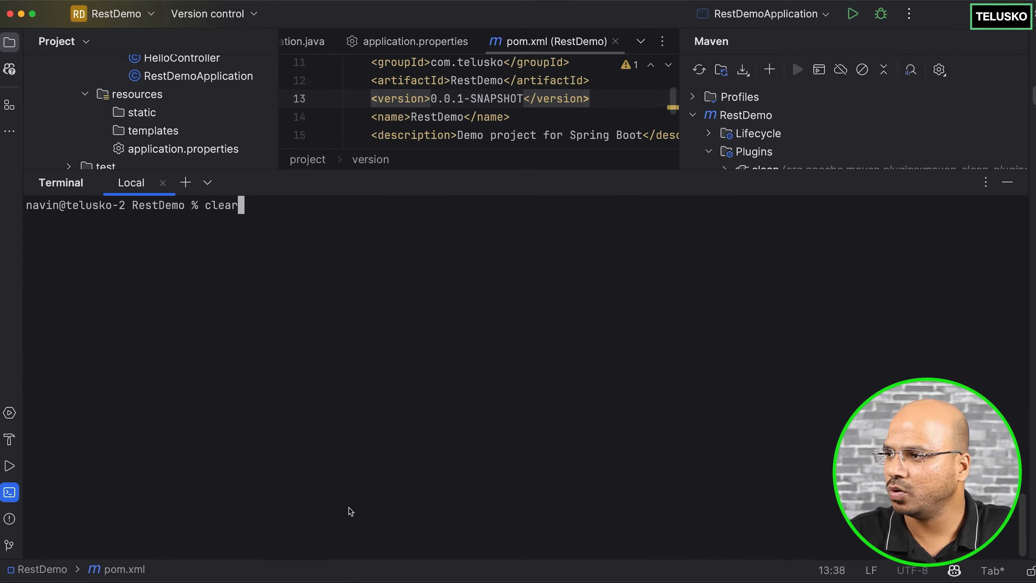
Build a docker commit command for gifted_elbakyan with a --change='CMD [...]' option for java -jar.
type("docker commit gifted_elbakyan telusko/rest-demo:v1")
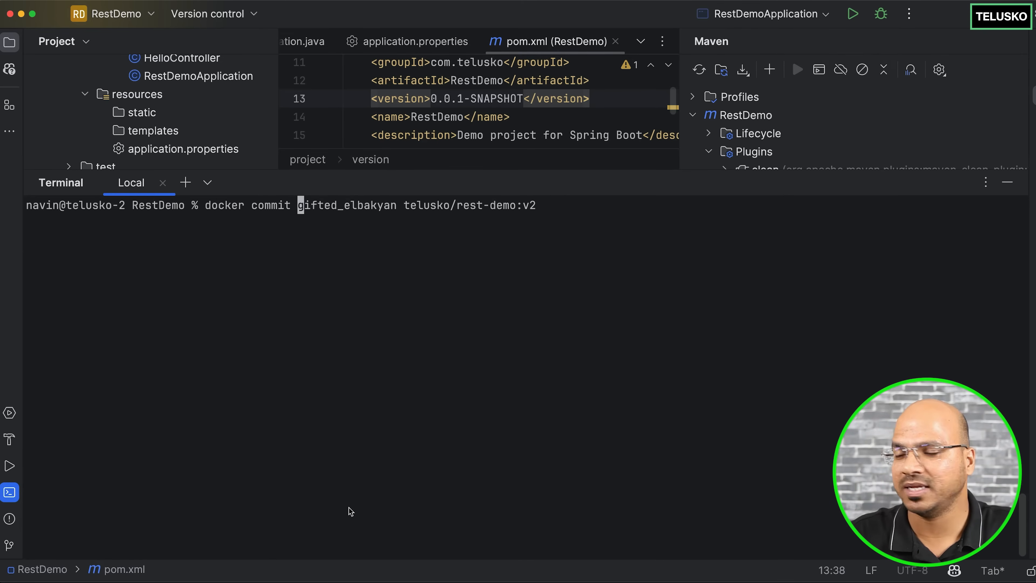
type("CMD")
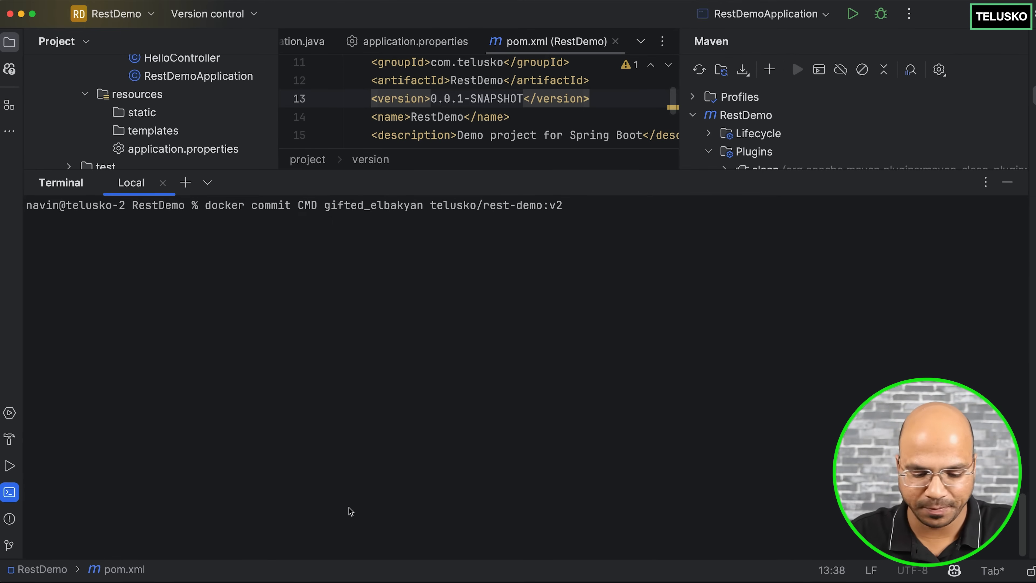
type("--cha")
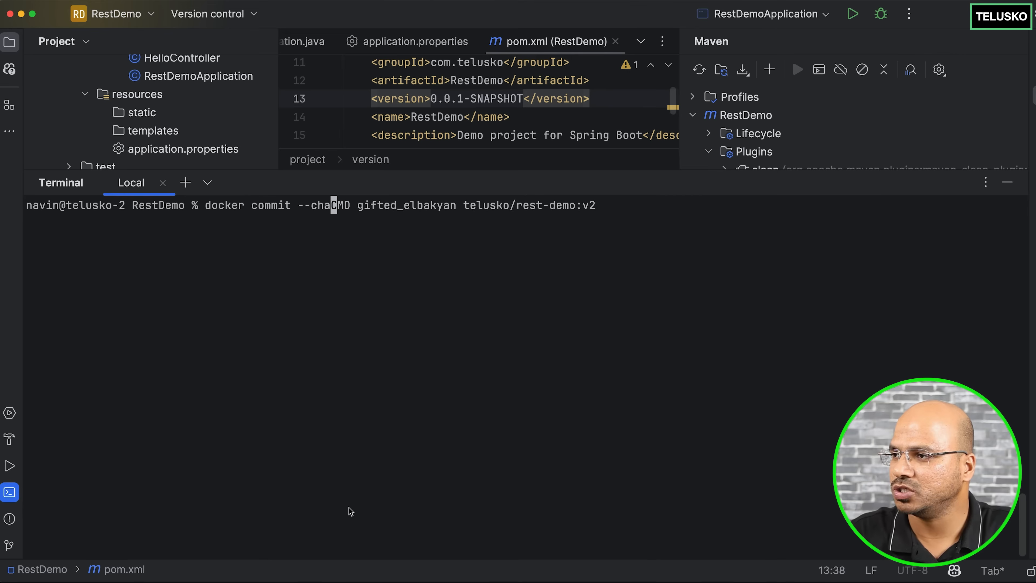
type("nge=")
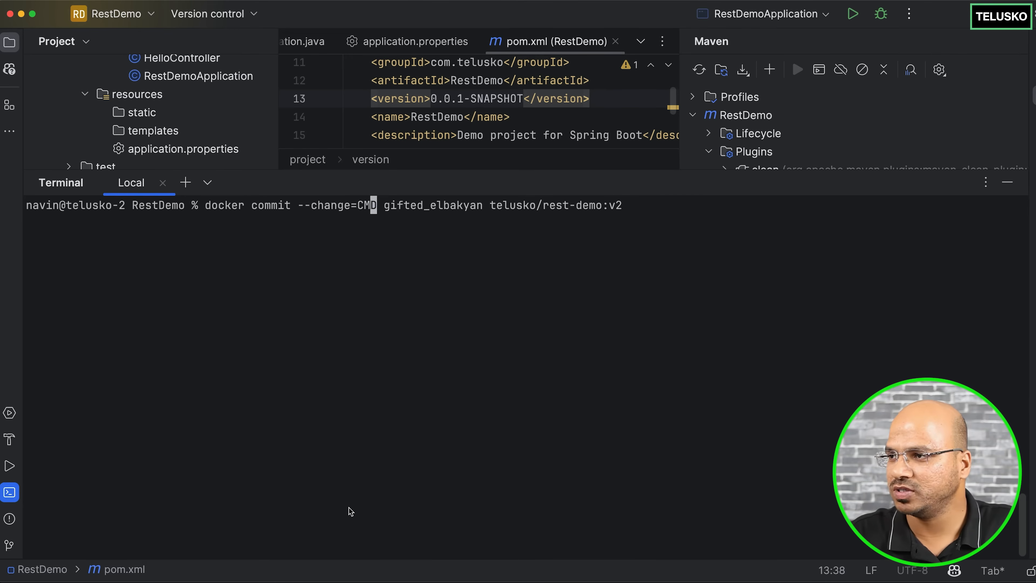
key("Left")
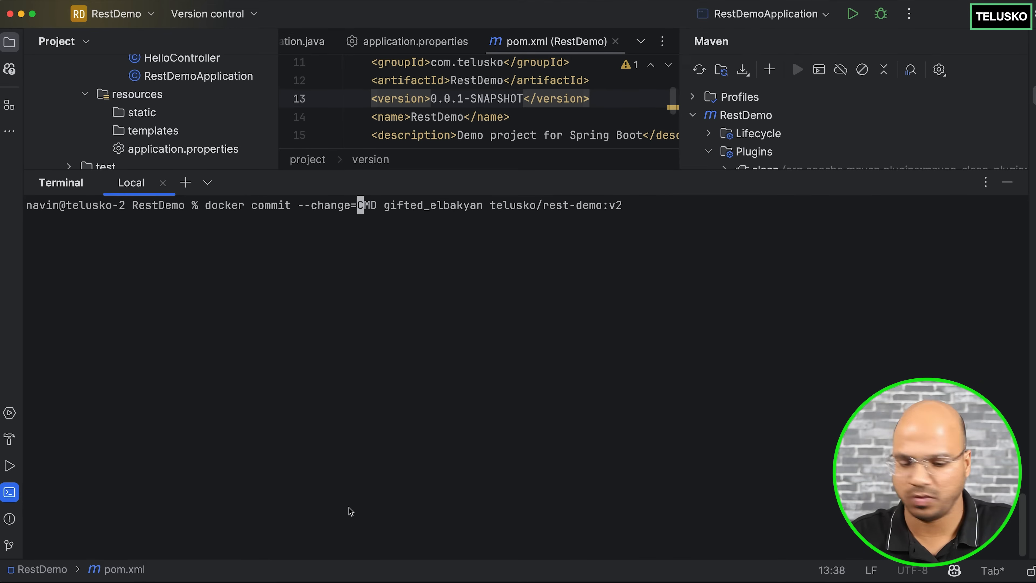
type("'")
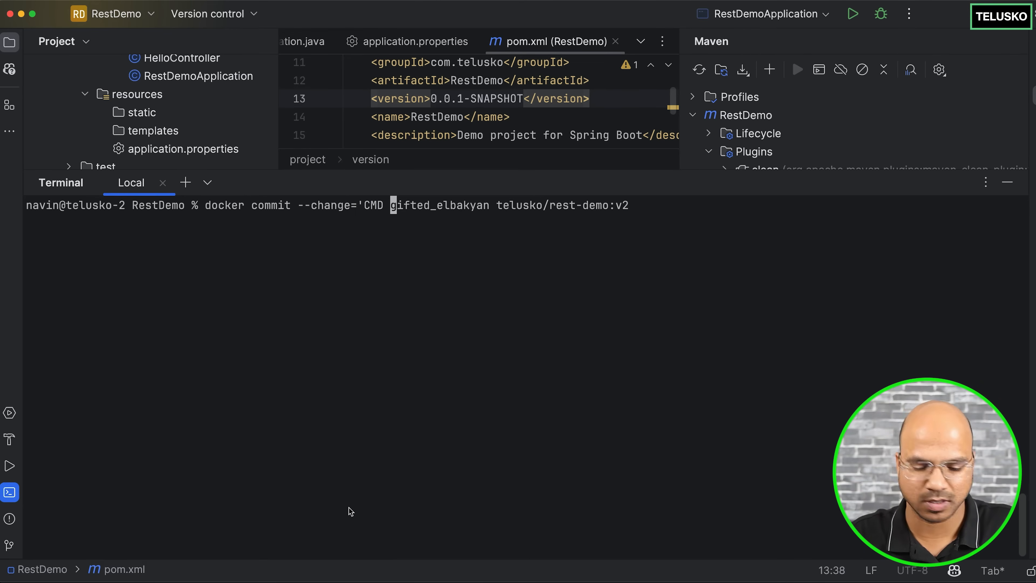
type("[]")
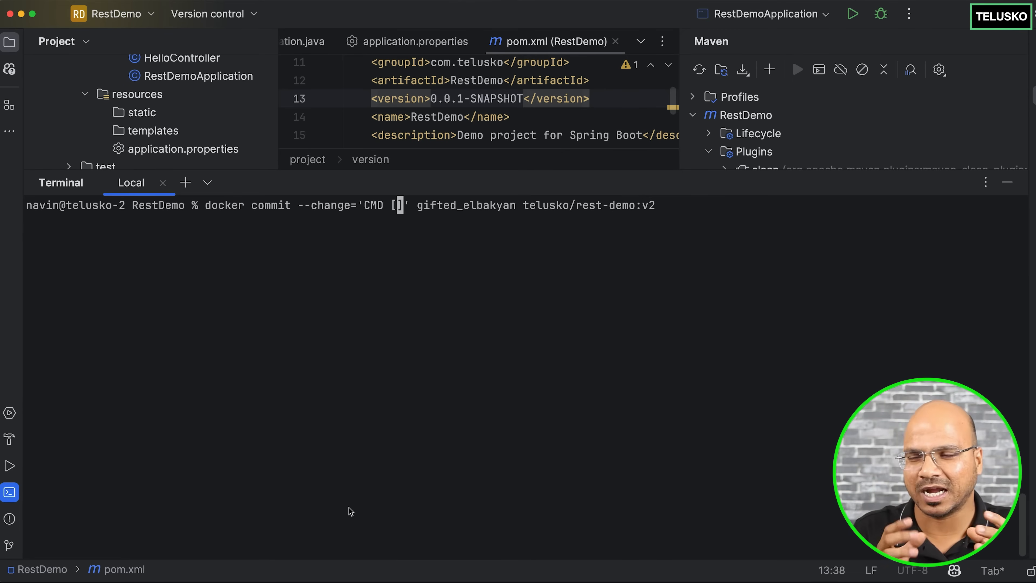
type("java")
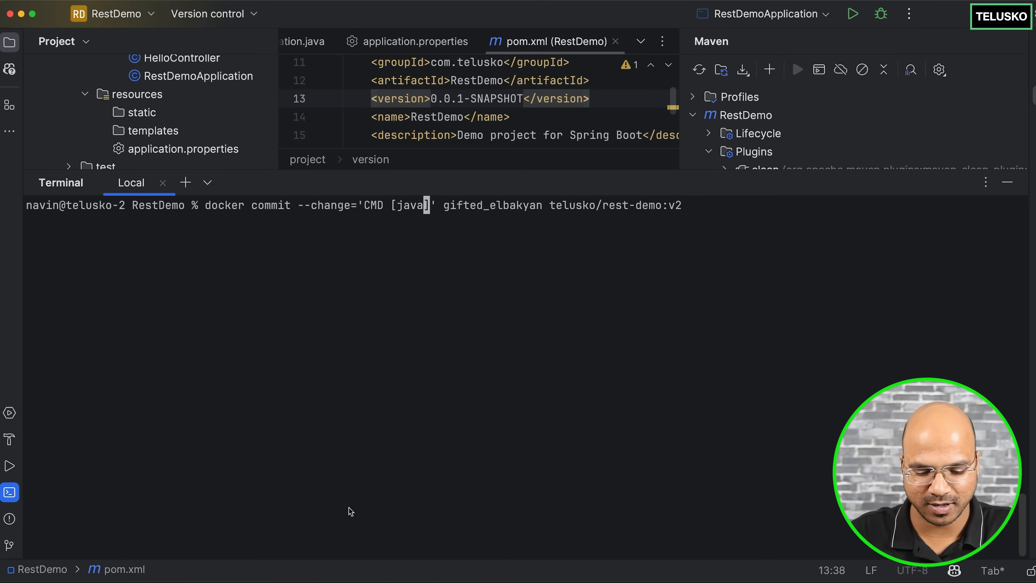
type("-jar")
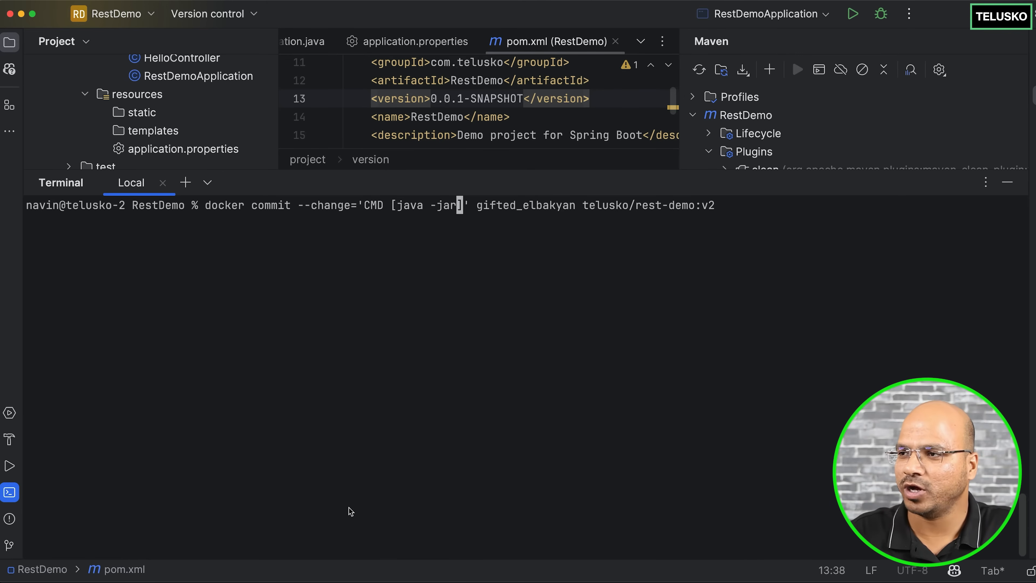
key("Backspace")
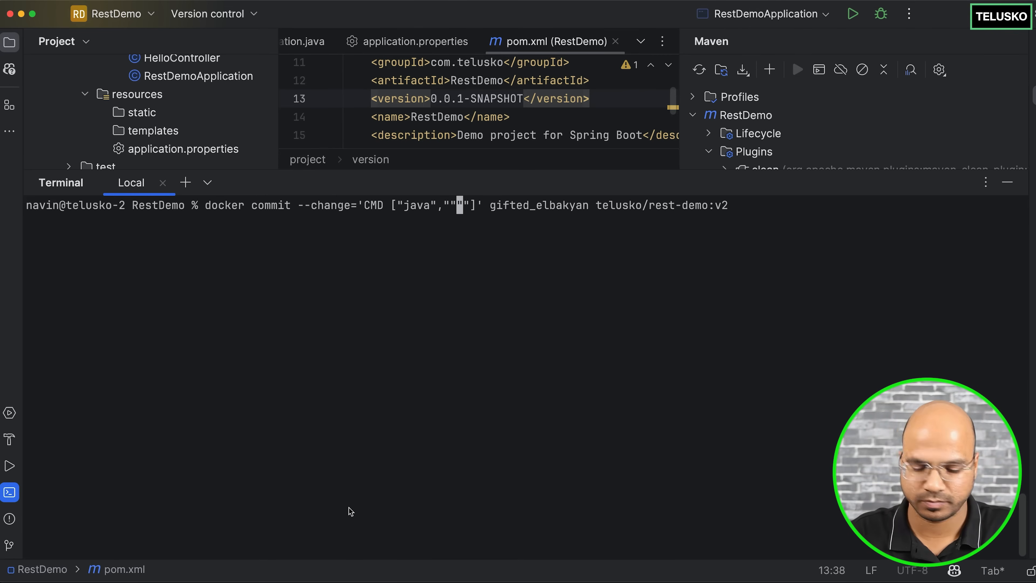
Finish the CMD as ["java","-jar","/tmp/rest-demo.jar"] and commit the image as telusko/rest-demo:v2.
type(",\"\"")
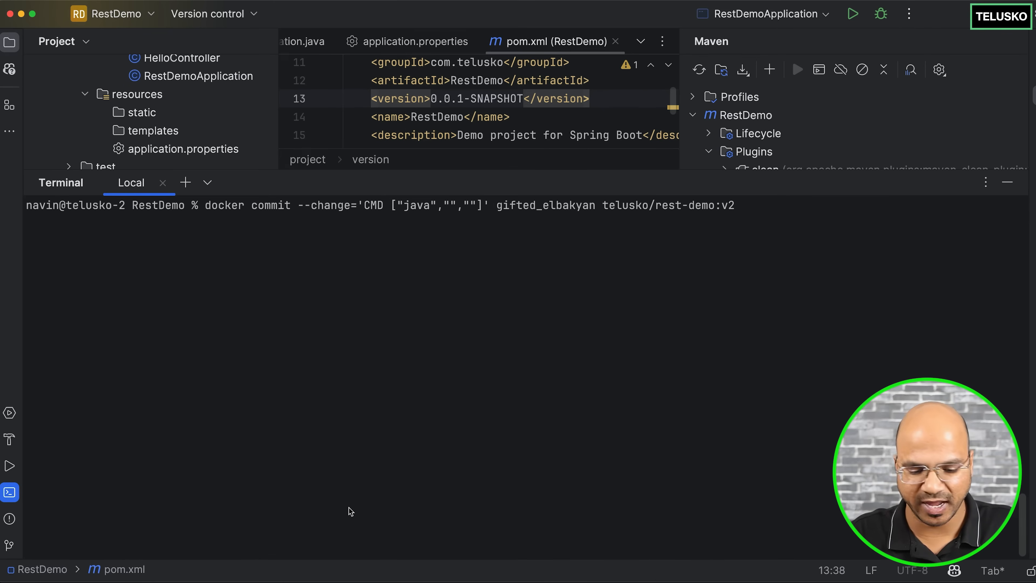
type("-jar")
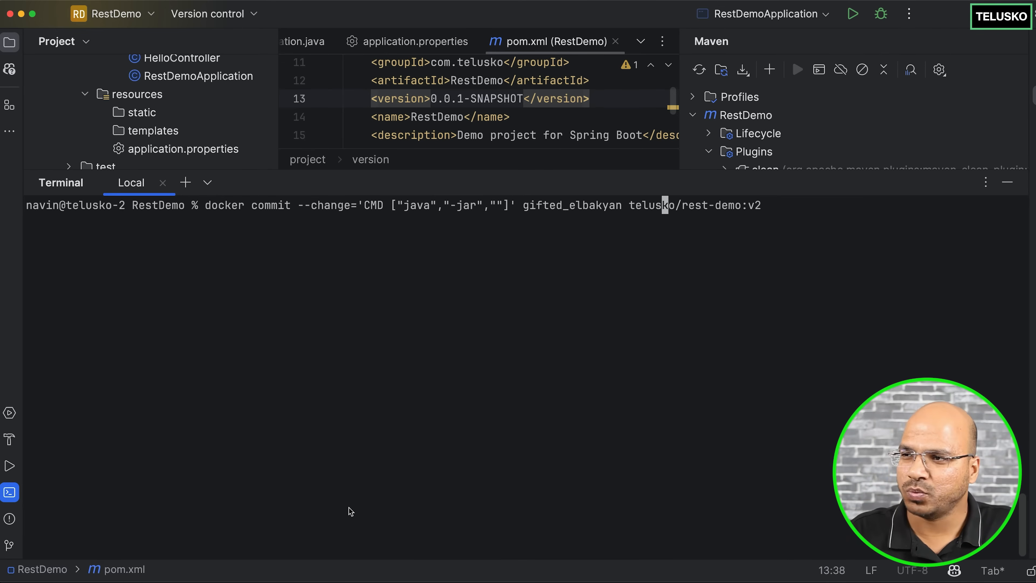
type("/tm")
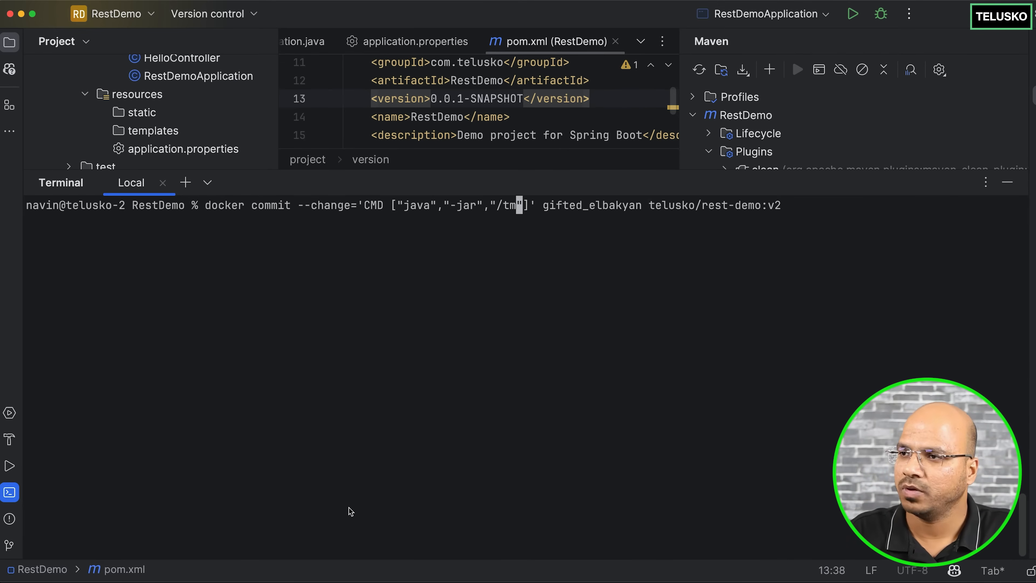
type("p/rest")
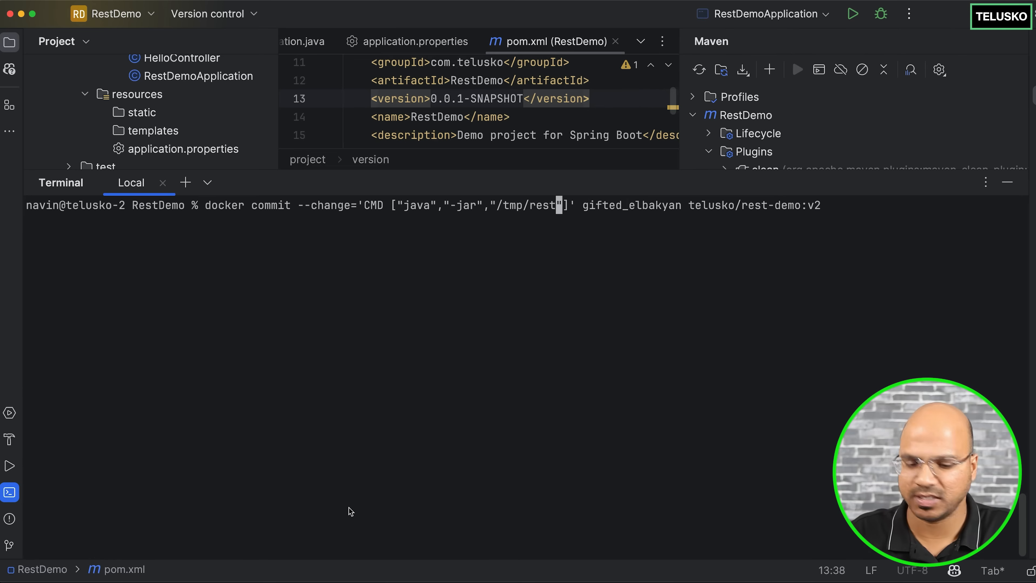
type("-demo.")
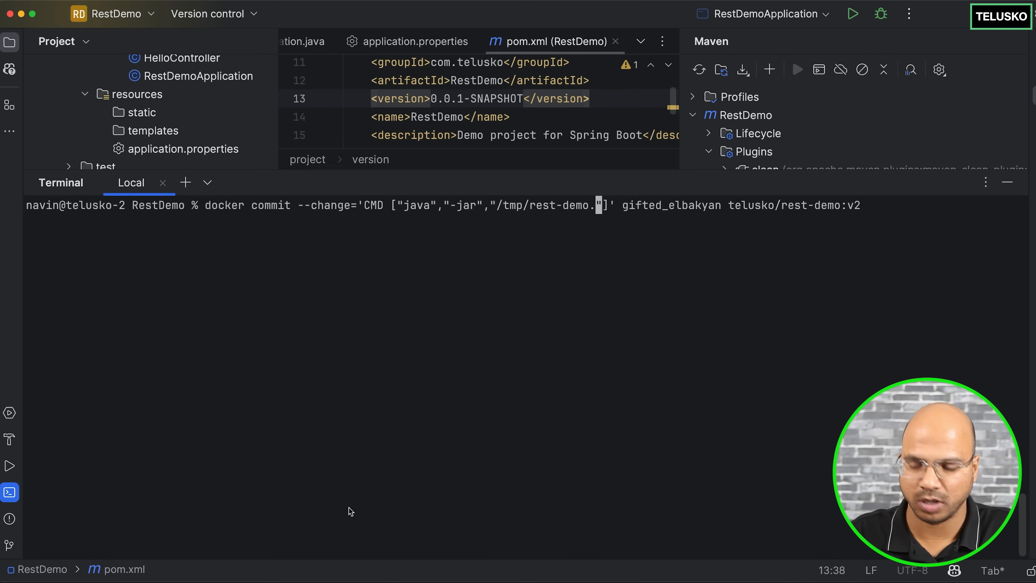
type("jar")
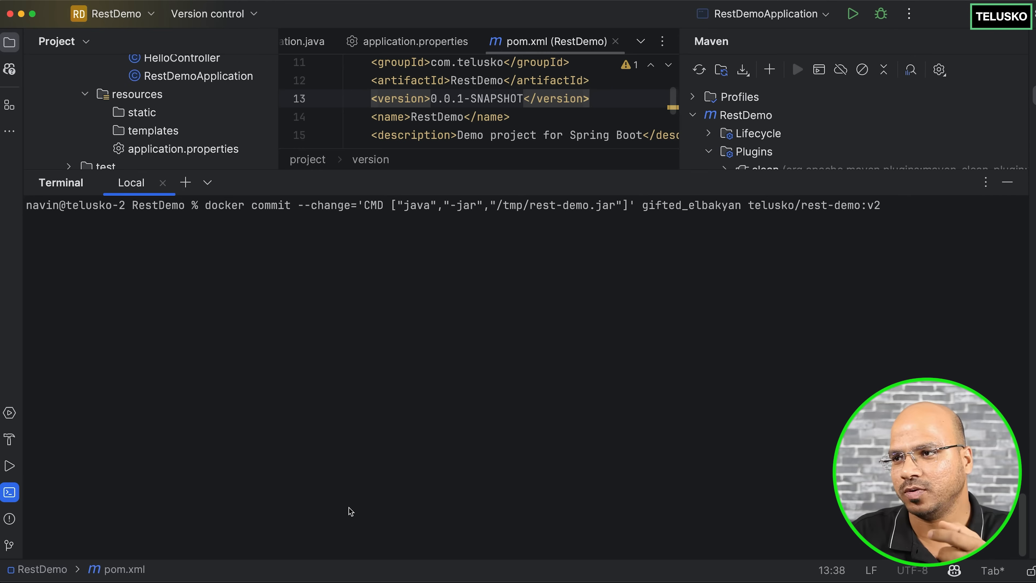
key("Return")
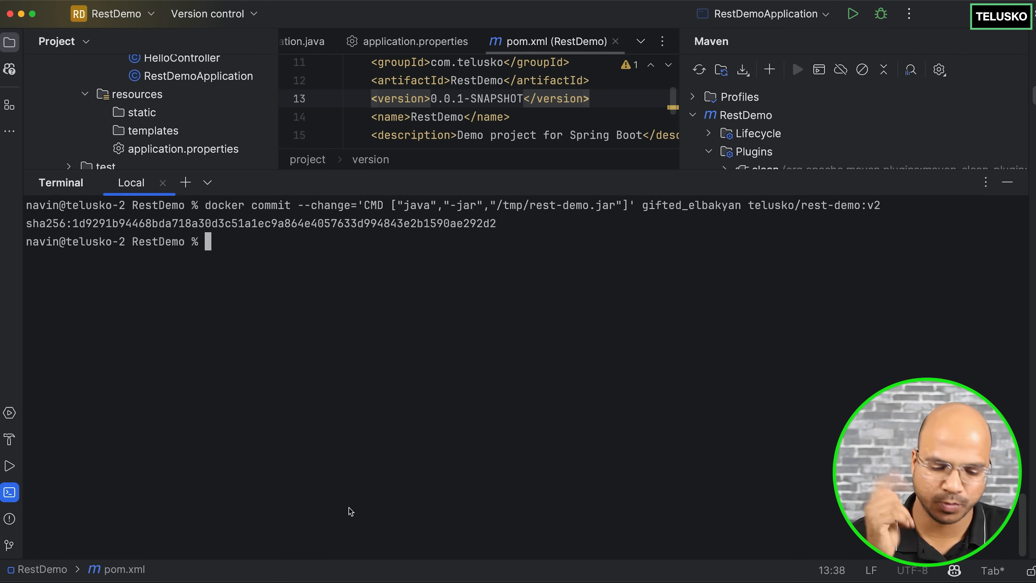
Run telusko/rest-demo:v2 in a container so Spring Boot starts from /tmp/rest-demo.jar.
type("docker run telusko/rest-demo:v1")
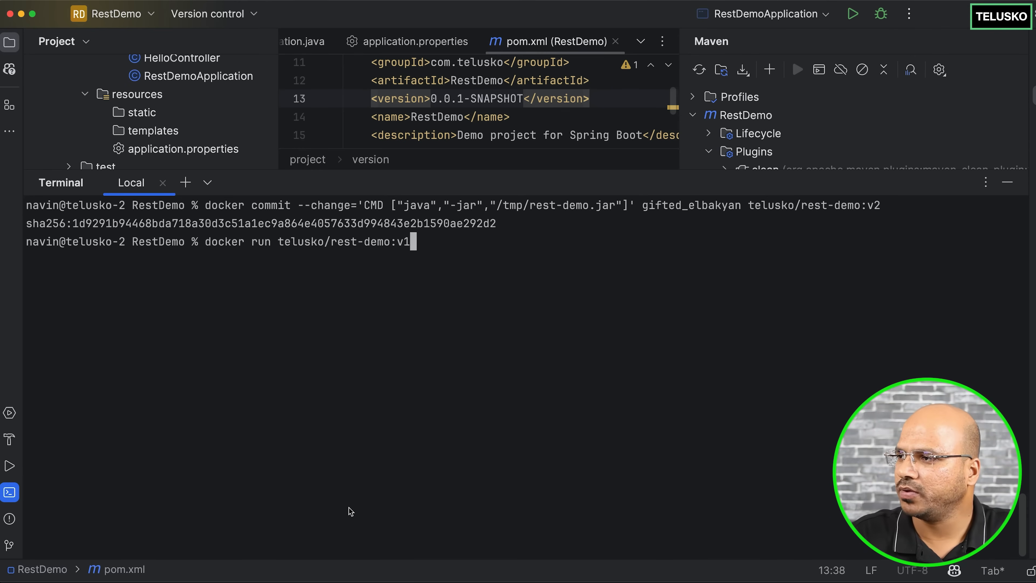
key("Backspace")
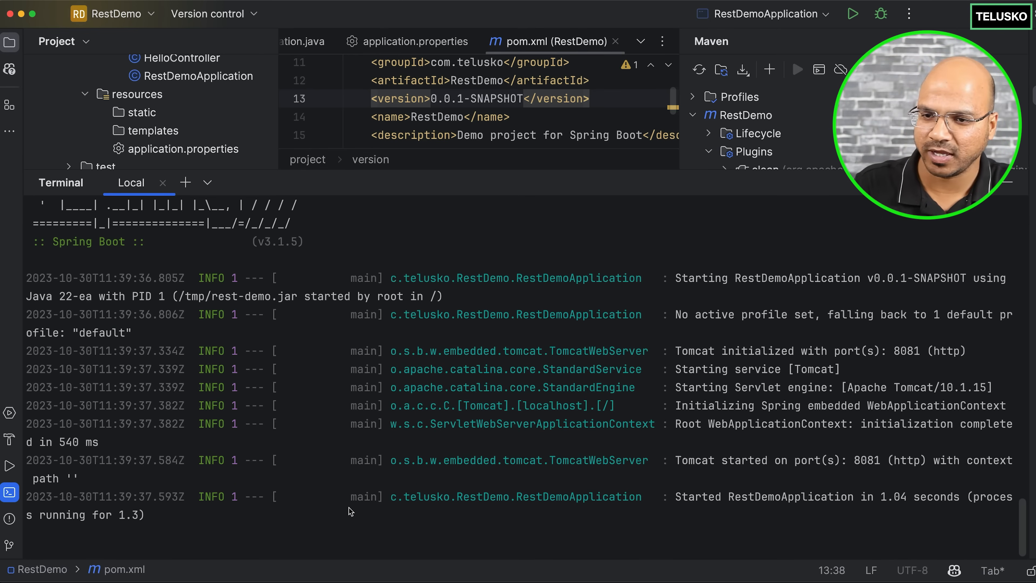
mouse_move(814, 433)
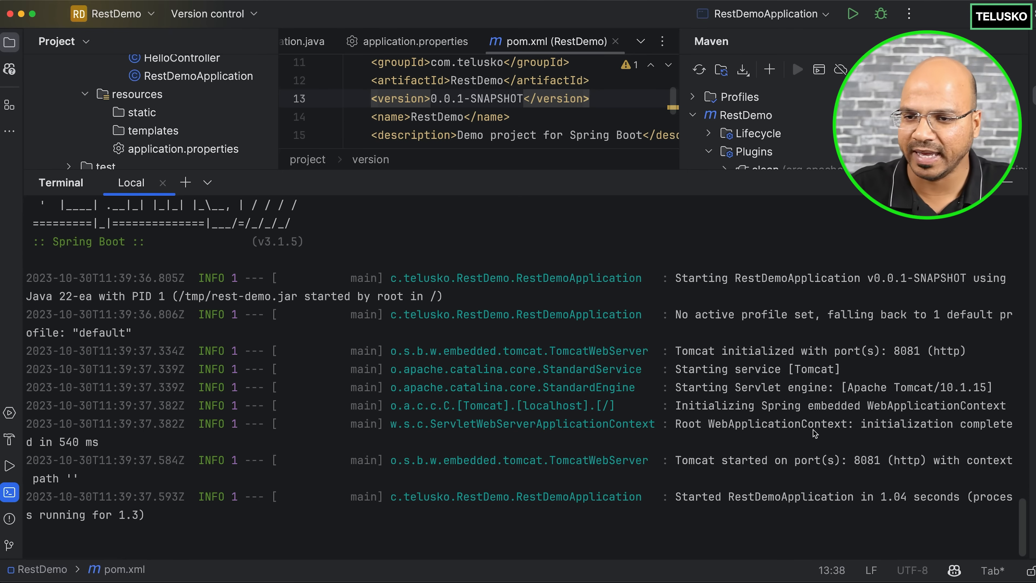
double_click(866, 461)
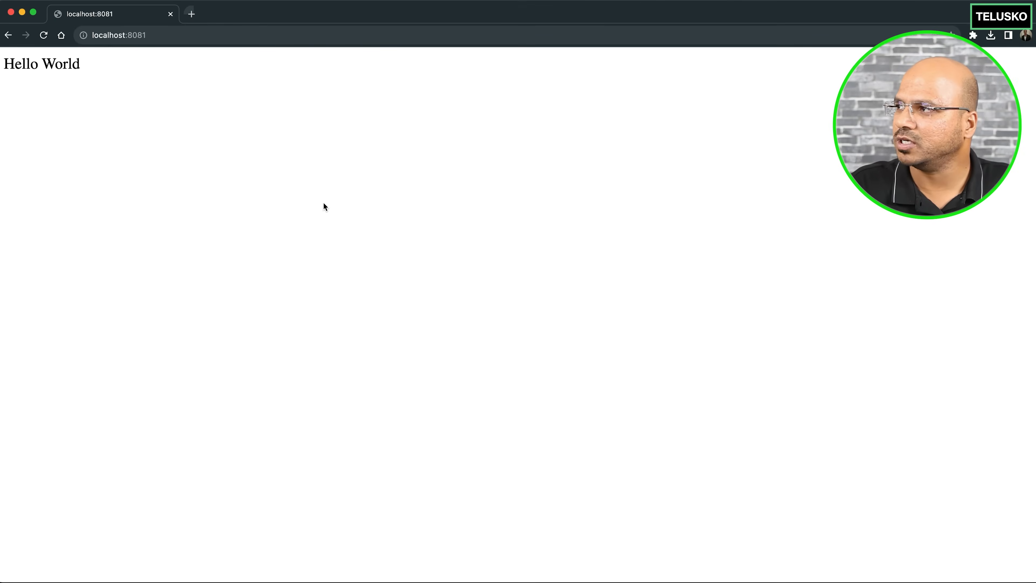
left_click(43, 35)
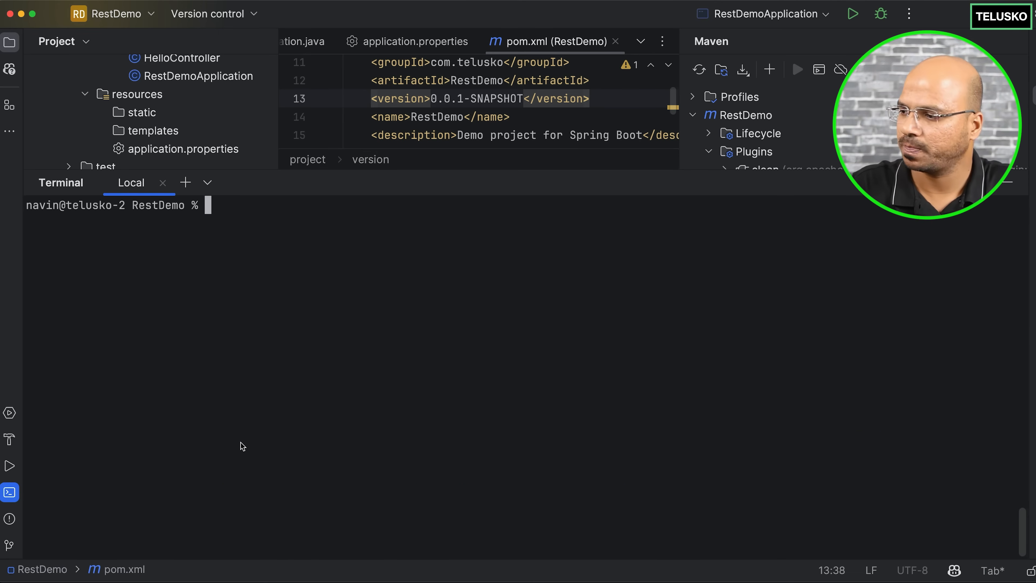
Run telusko/rest-demo:v2 with -p 8081:8081 and reload localhost:8081 in Chrome.
type("docker run telusko/rest-demo:v2")
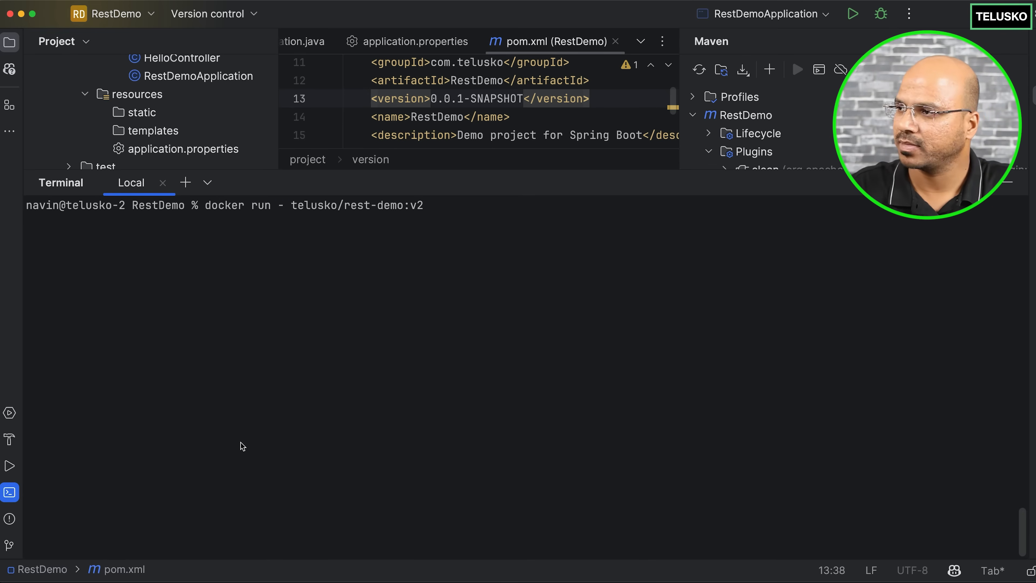
type("-p 80")
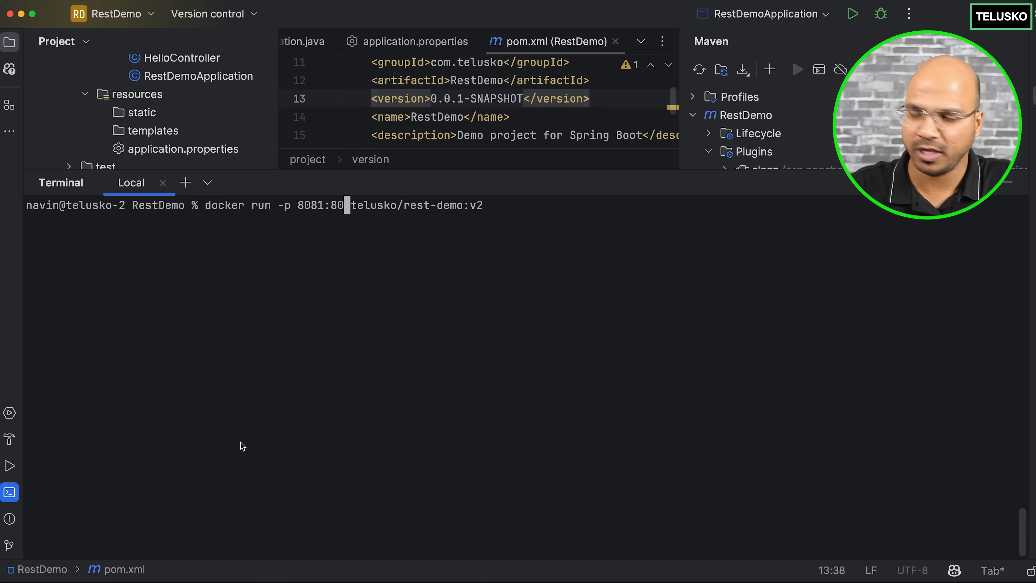
type("81")
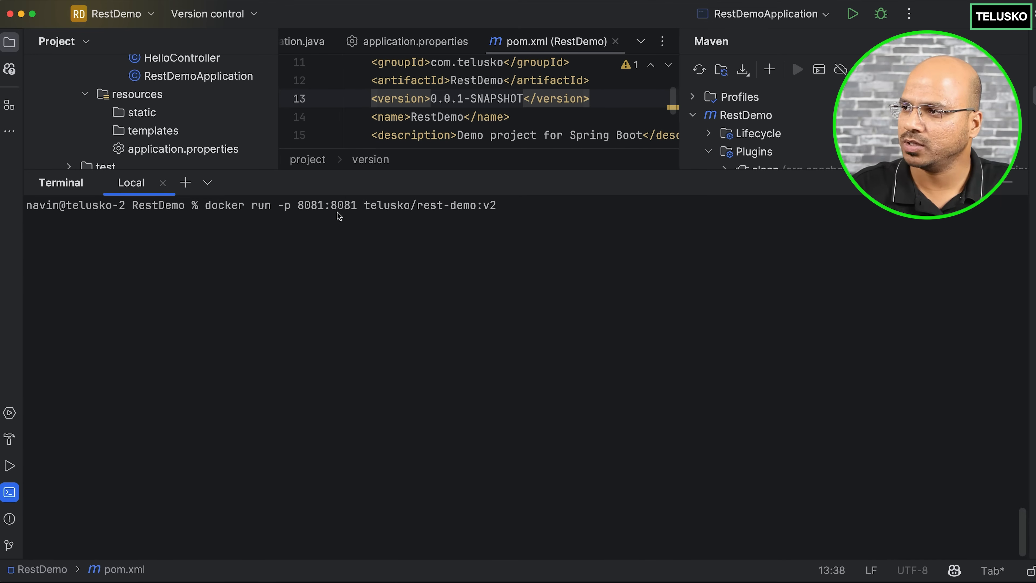
mouse_move(347, 230)
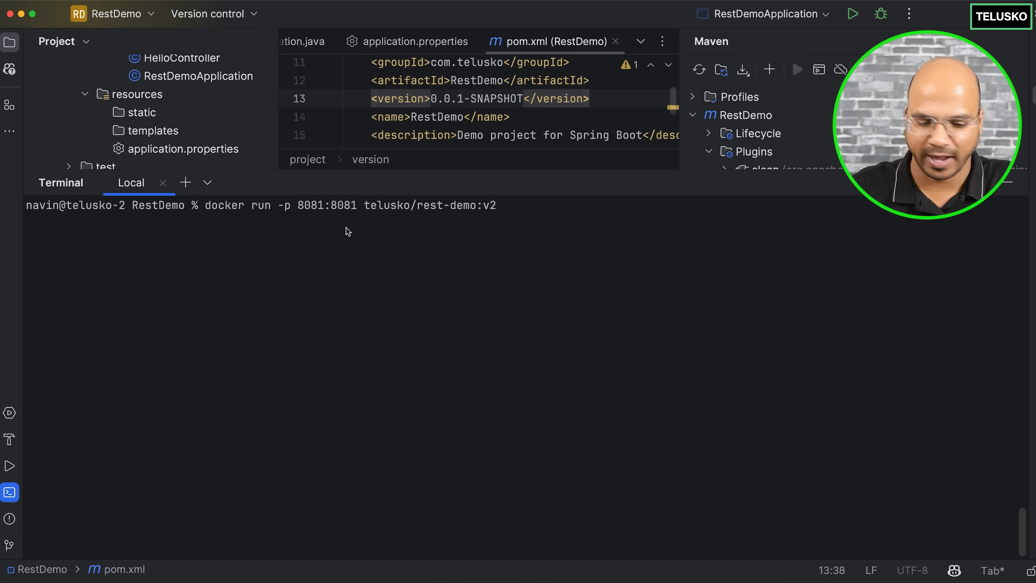
key("Return")
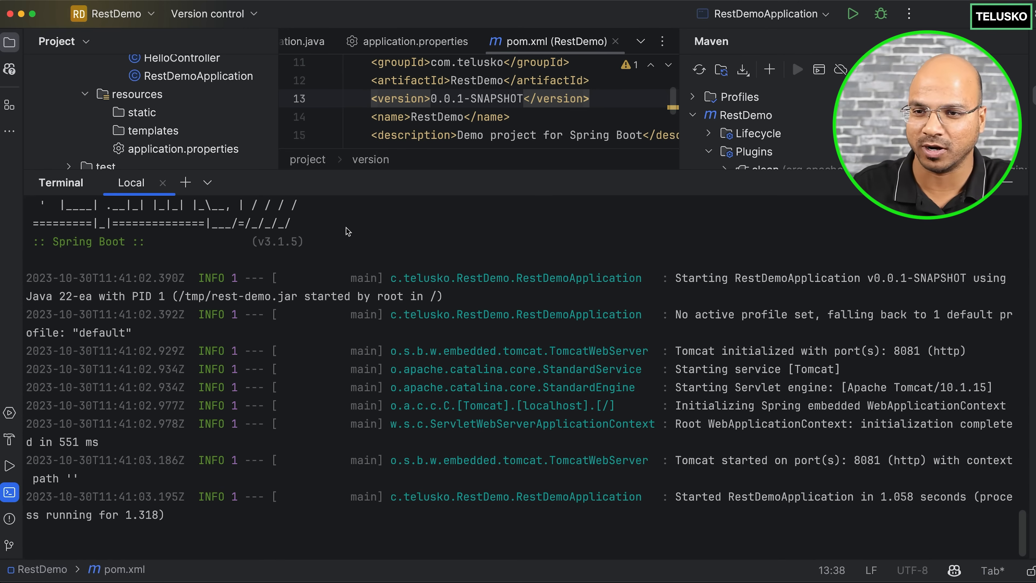
mouse_move(428, 194)
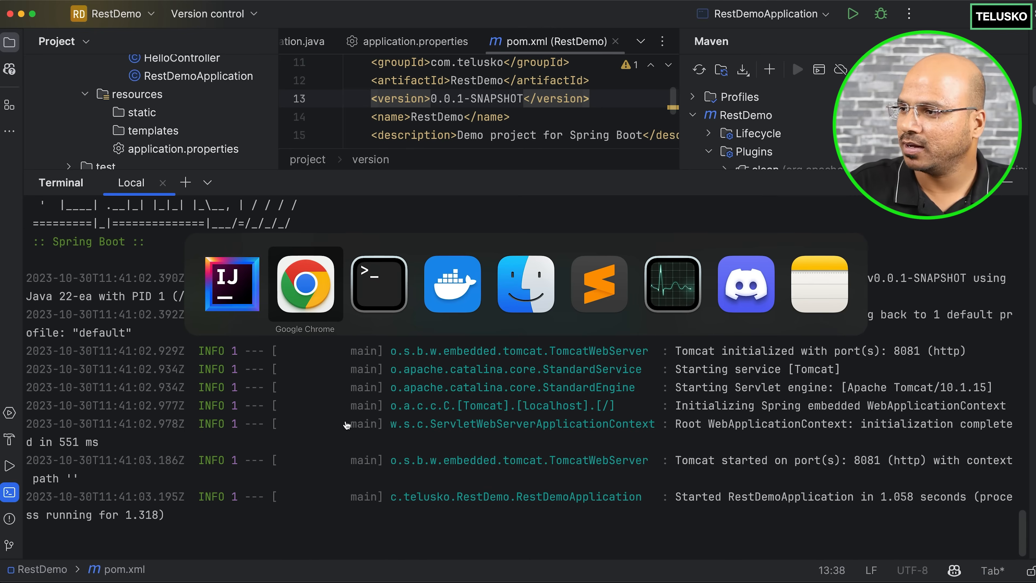
left_click(305, 285)
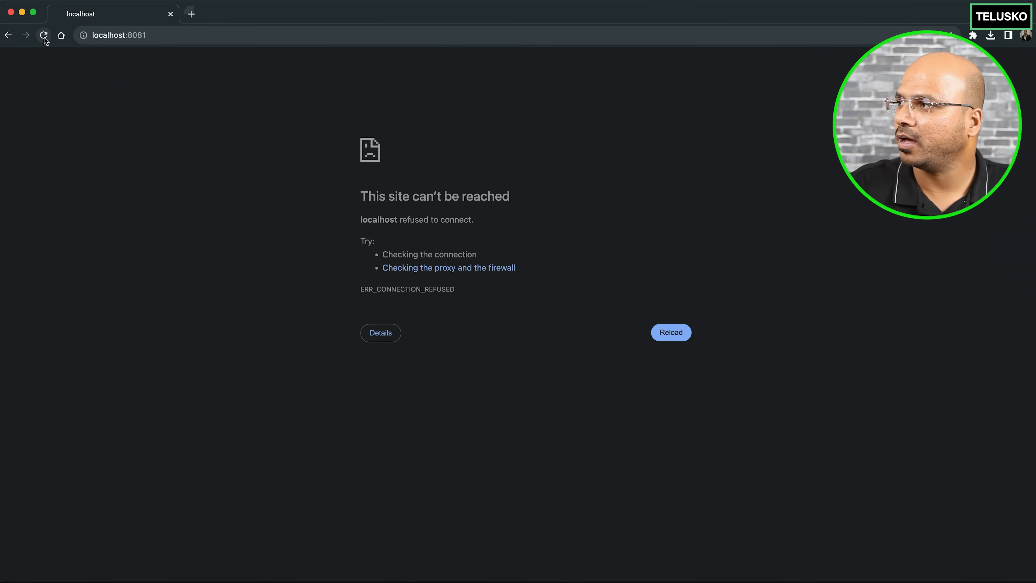